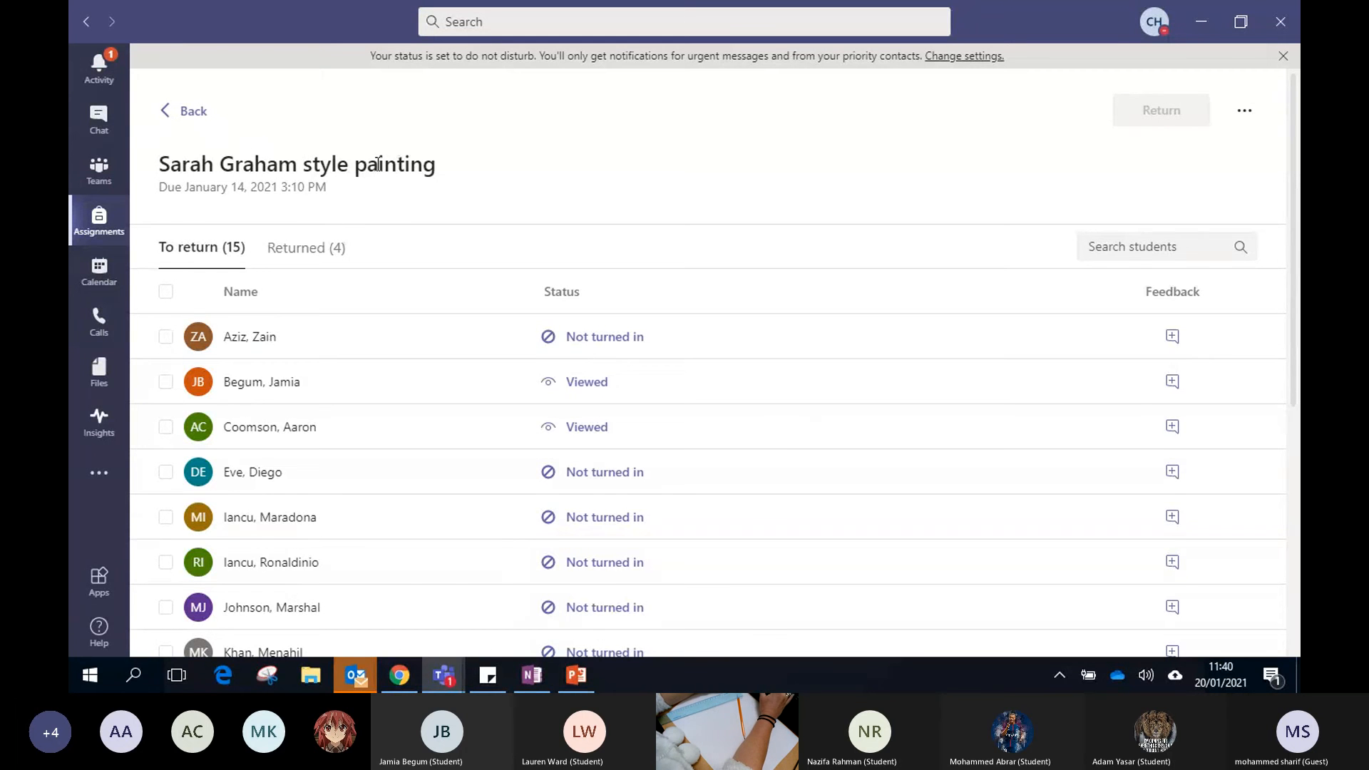
pyautogui.moveTo(387, 190)
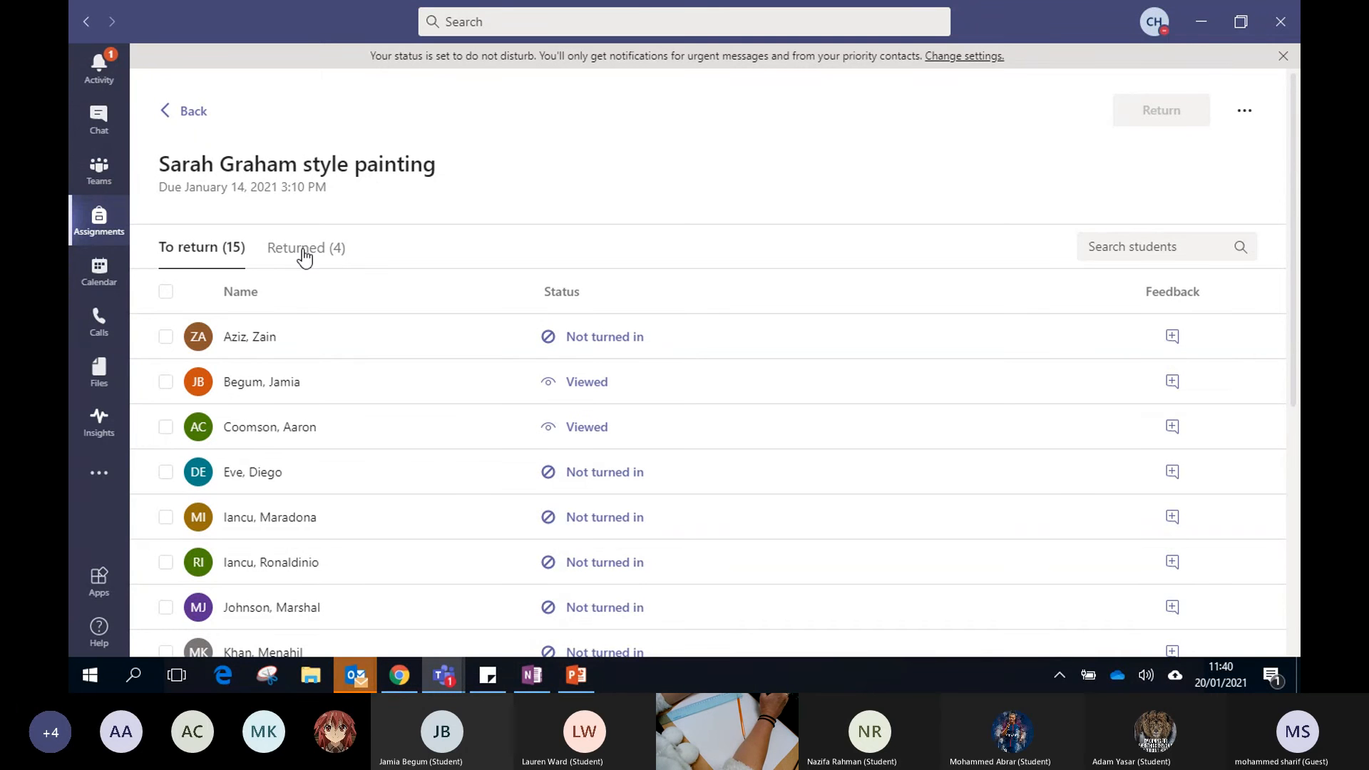
pyautogui.moveTo(1097, 288)
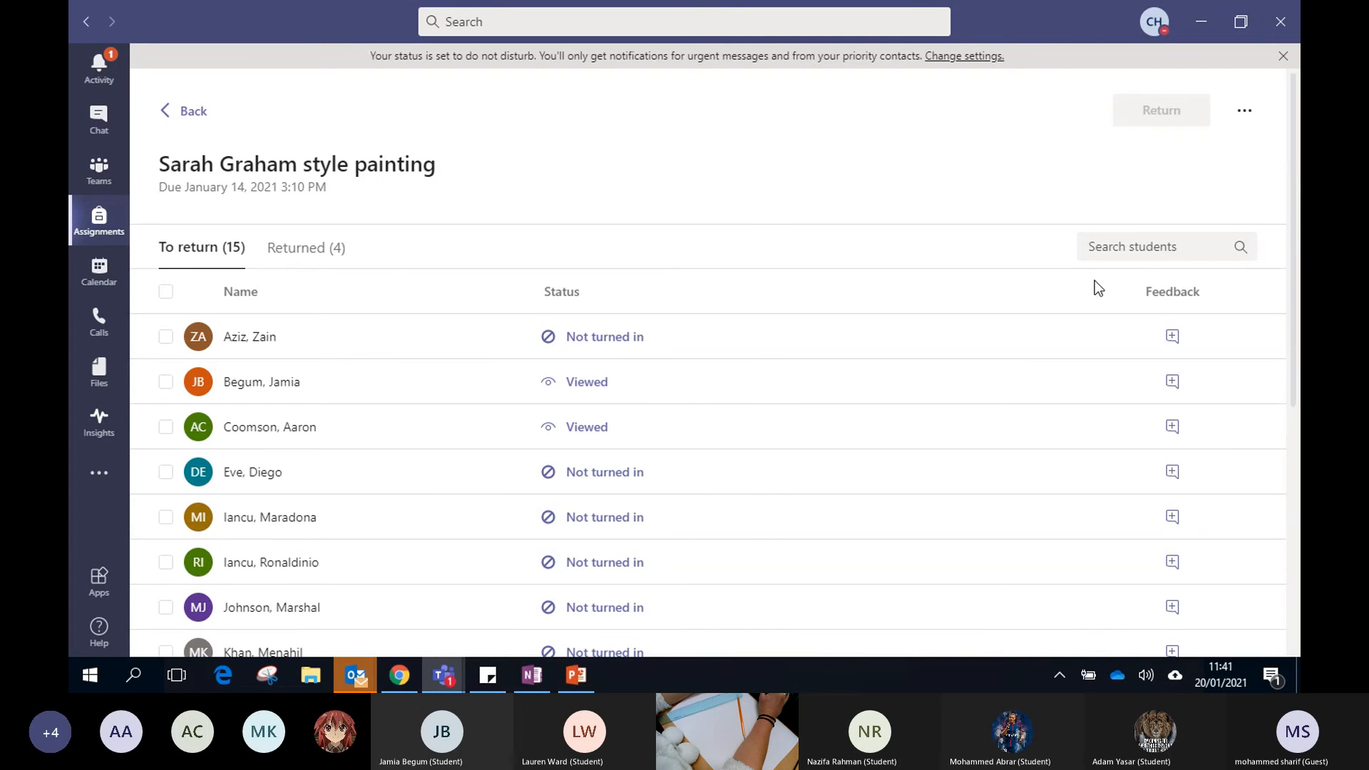
# - Bring up the 20/21-10A-Ar1 team's General channel with its Introduction of New Artist meeting post
pyautogui.scroll(-3)
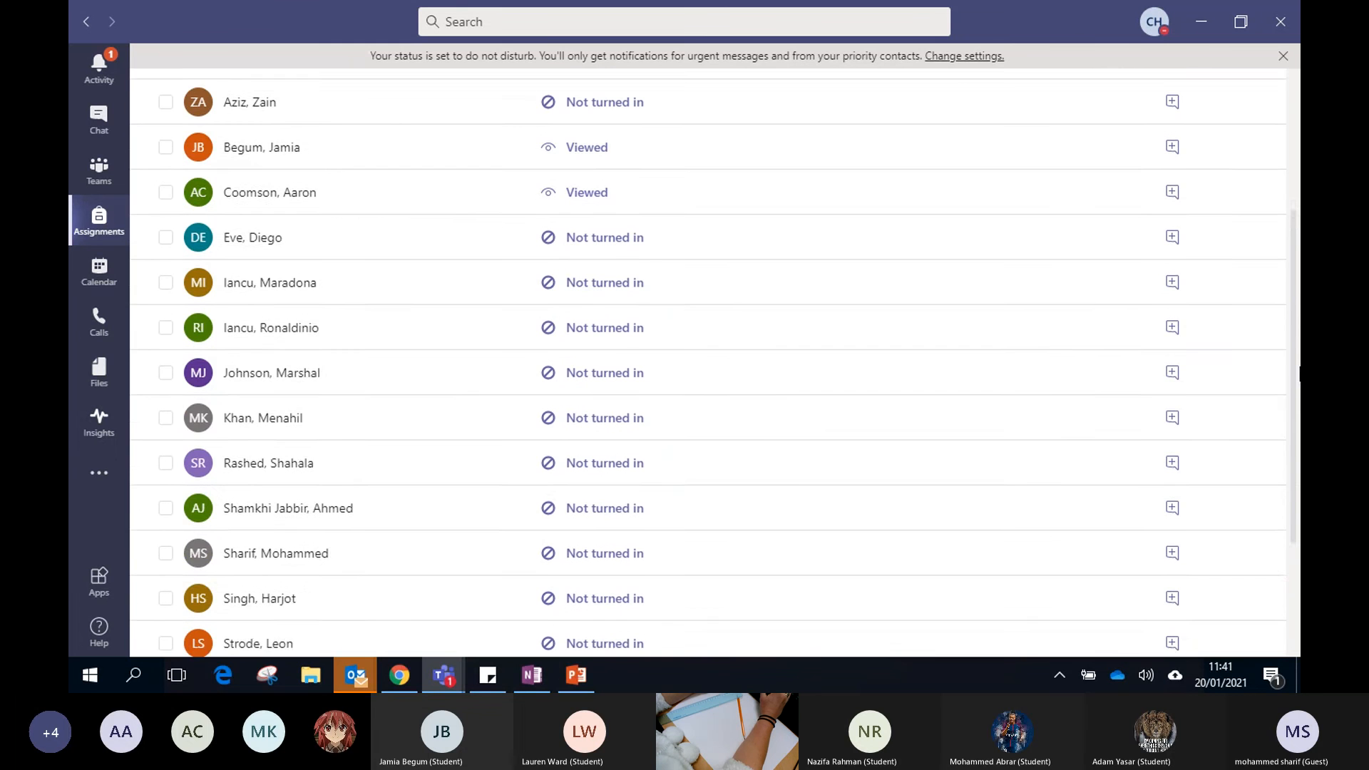
pyautogui.scroll(-3)
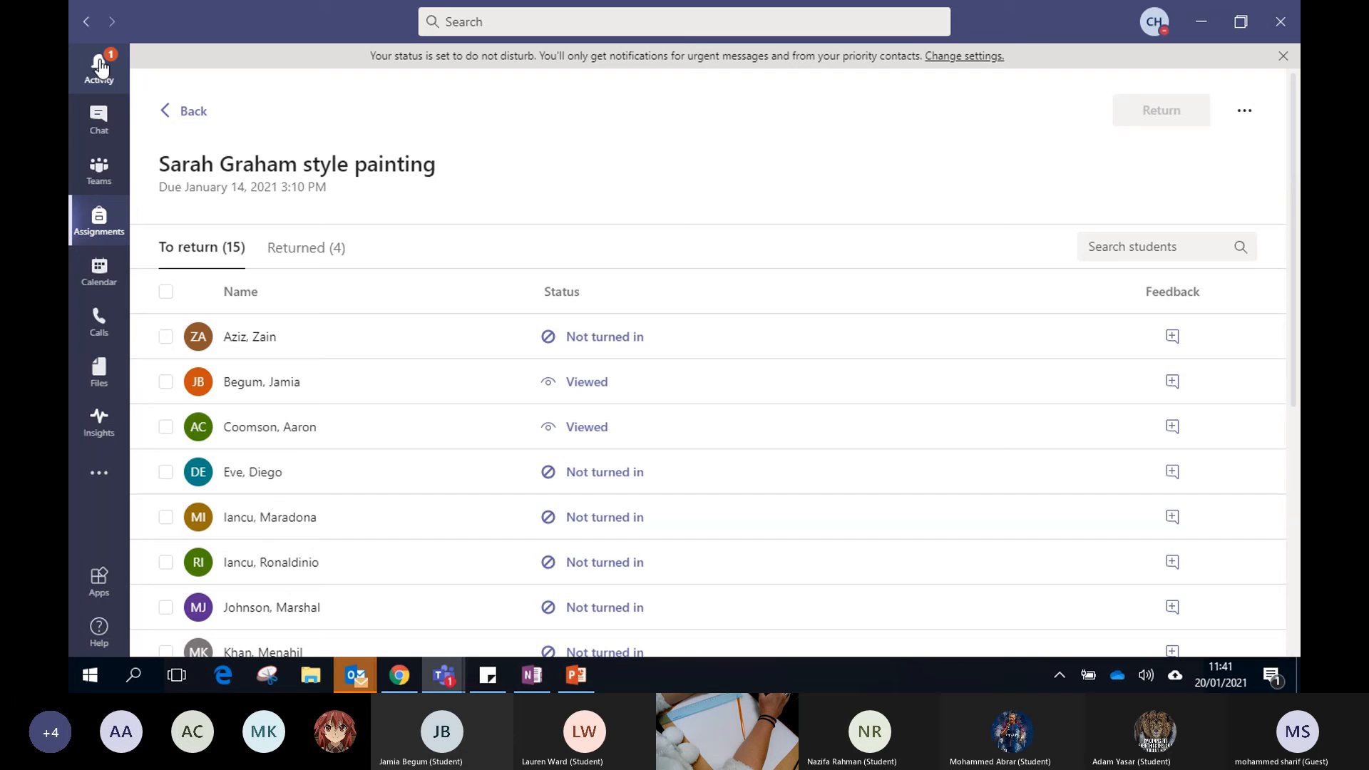
pyautogui.moveTo(98, 171)
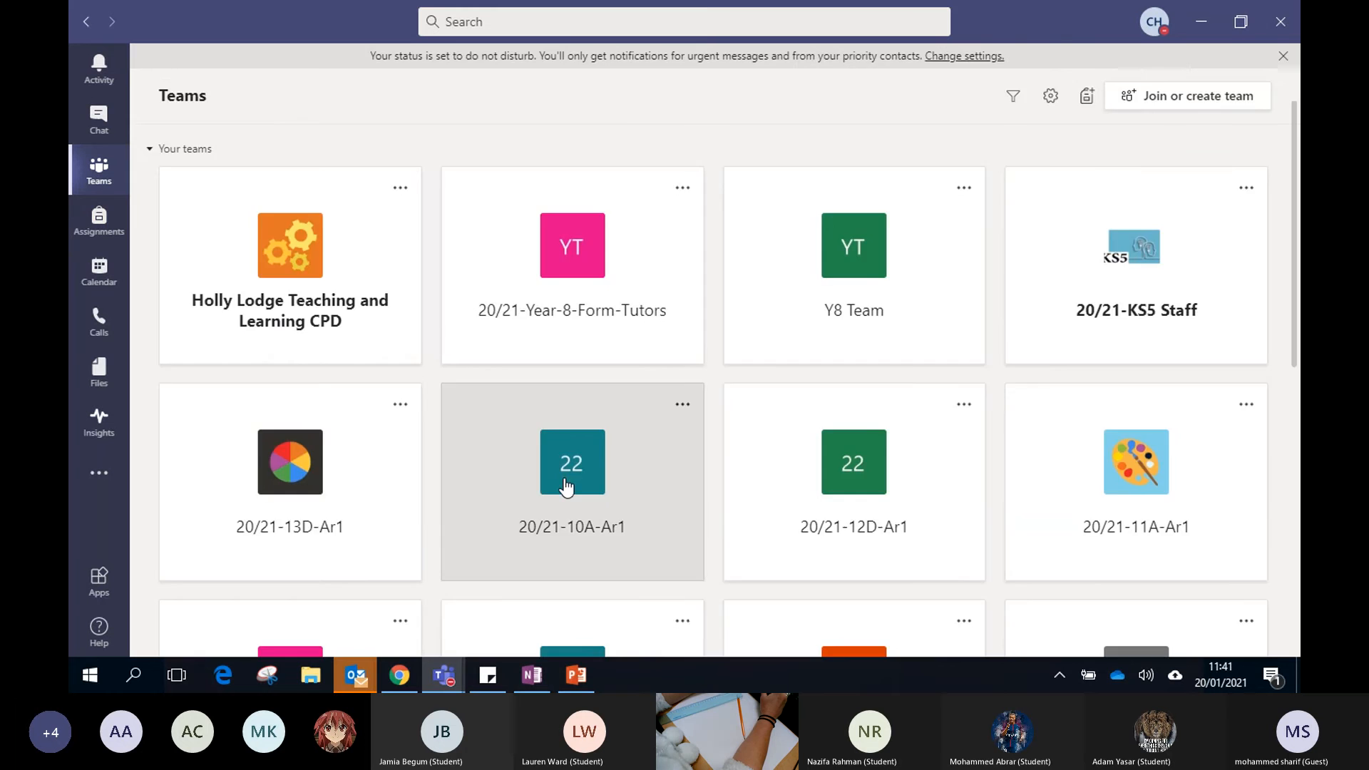
pyautogui.click(571, 462)
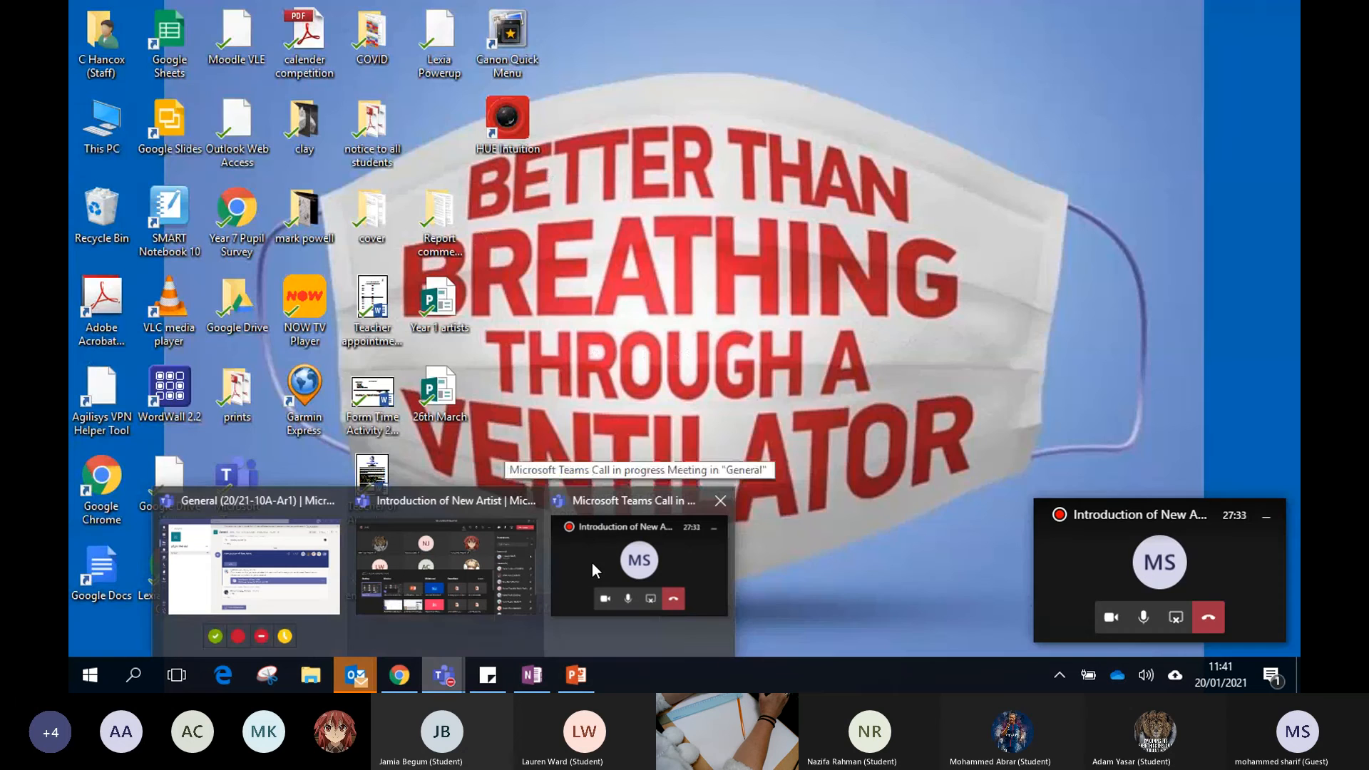
pyautogui.click(444, 674)
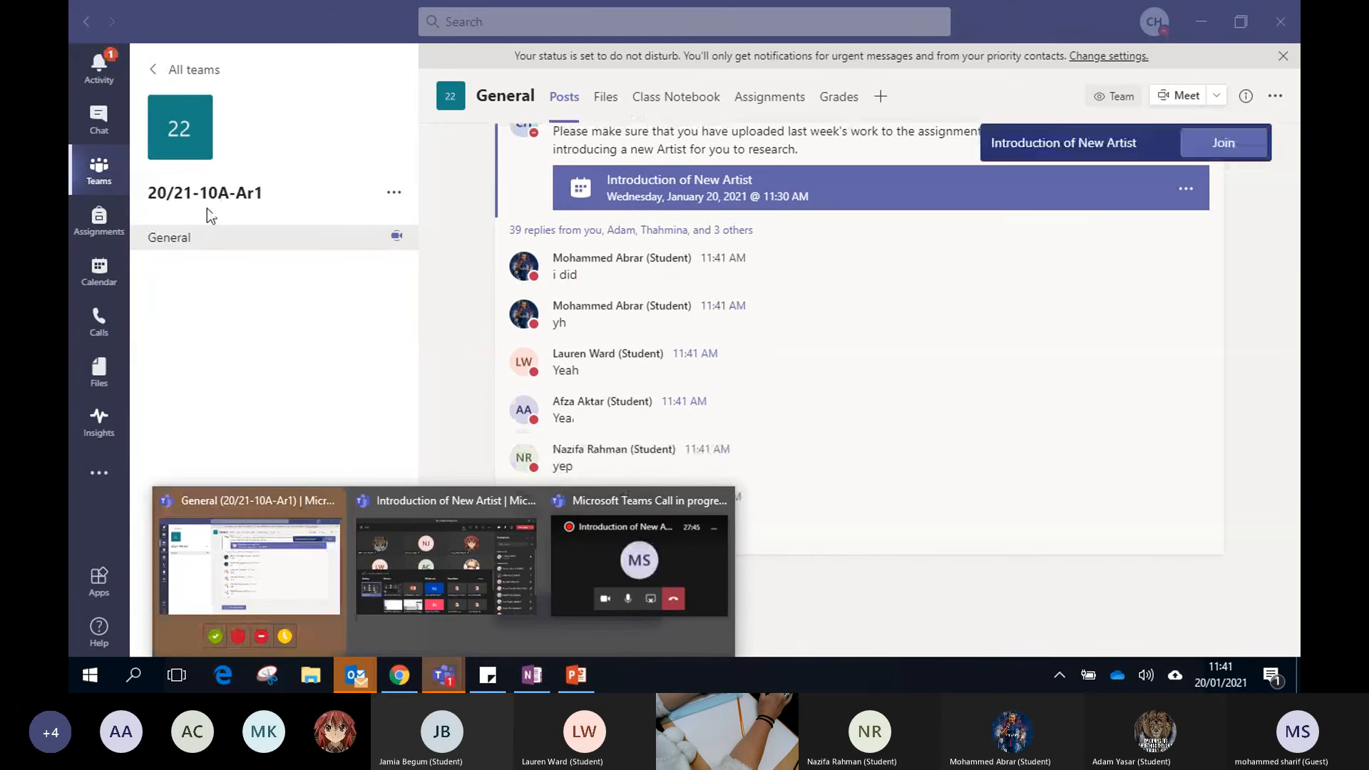
pyautogui.click(98, 168)
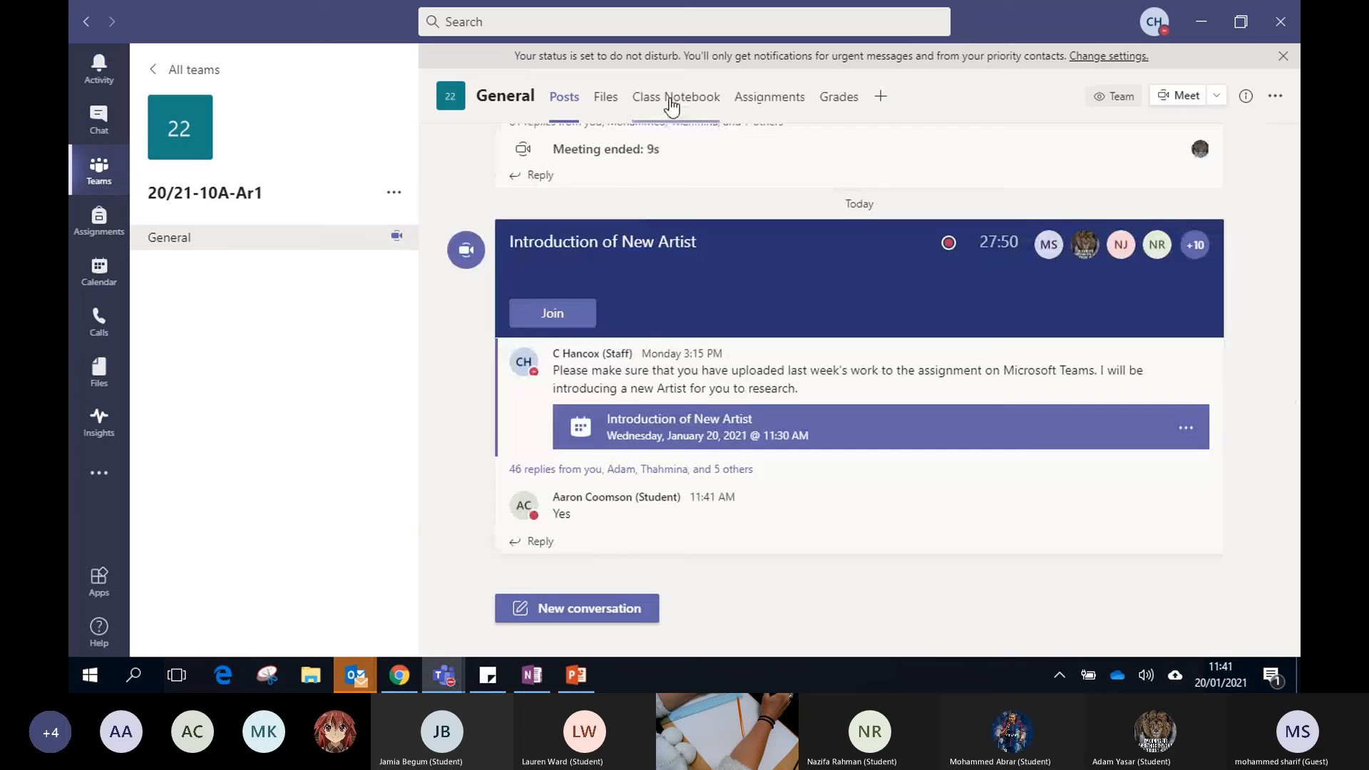
# - Show the Class Notebook's writing frames for artist analysis/research page, browsing sections via Show Navigation
pyautogui.click(676, 96)
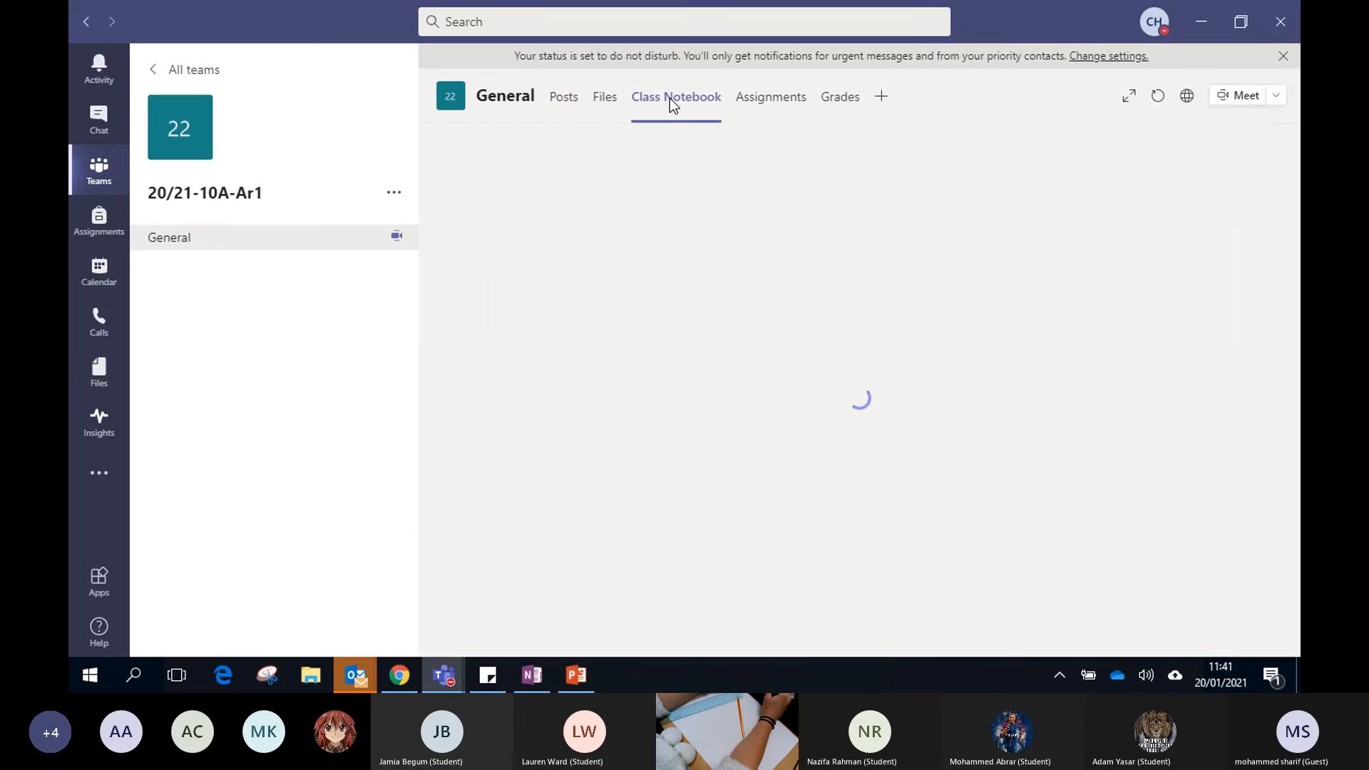
pyautogui.click(676, 95)
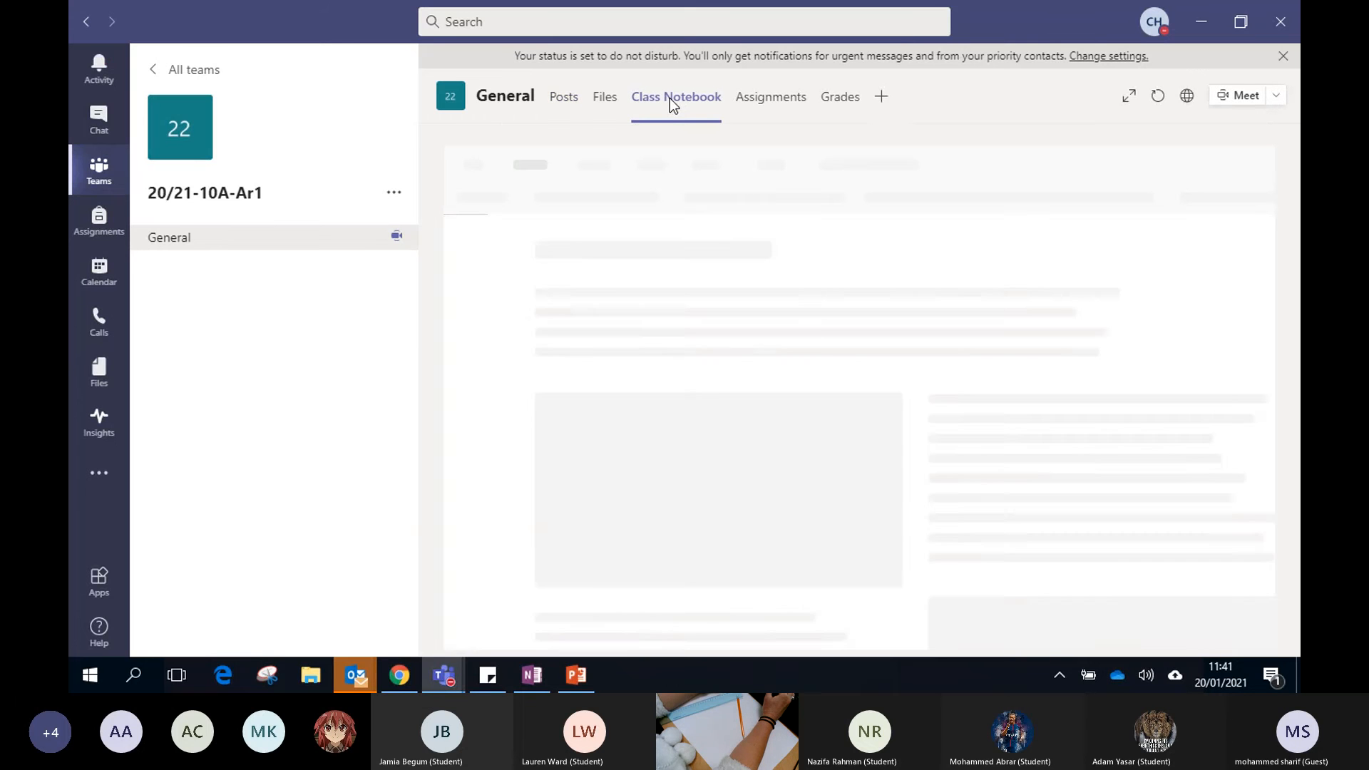
pyautogui.click(676, 96)
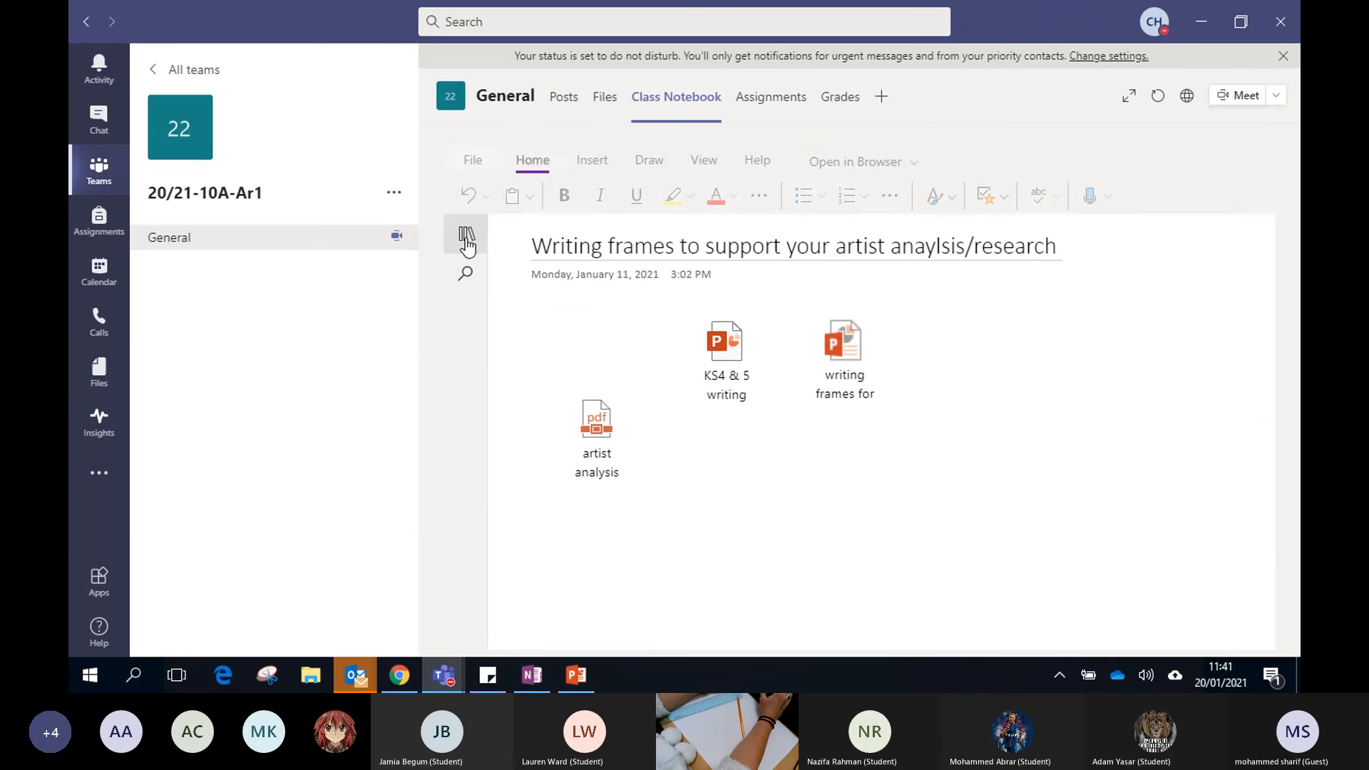
pyautogui.moveTo(465, 238)
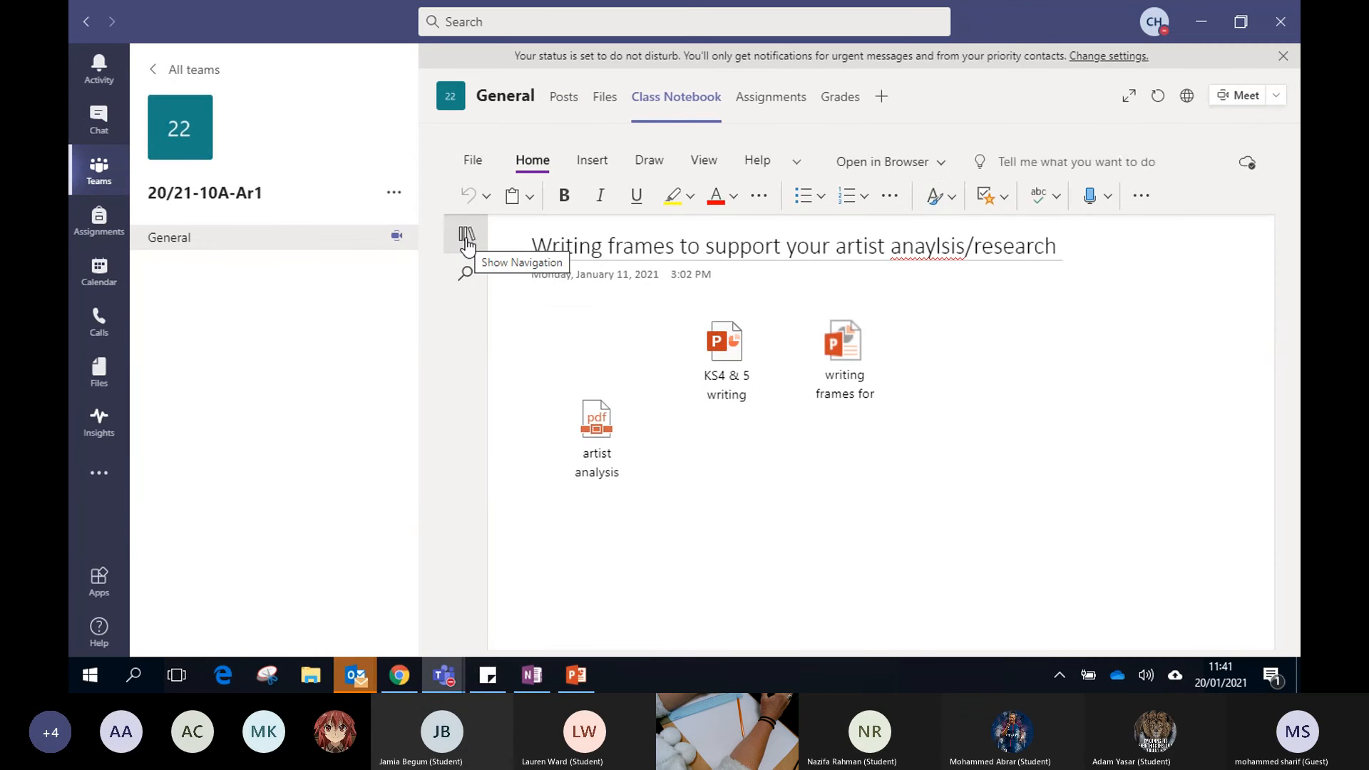
pyautogui.moveTo(453, 251)
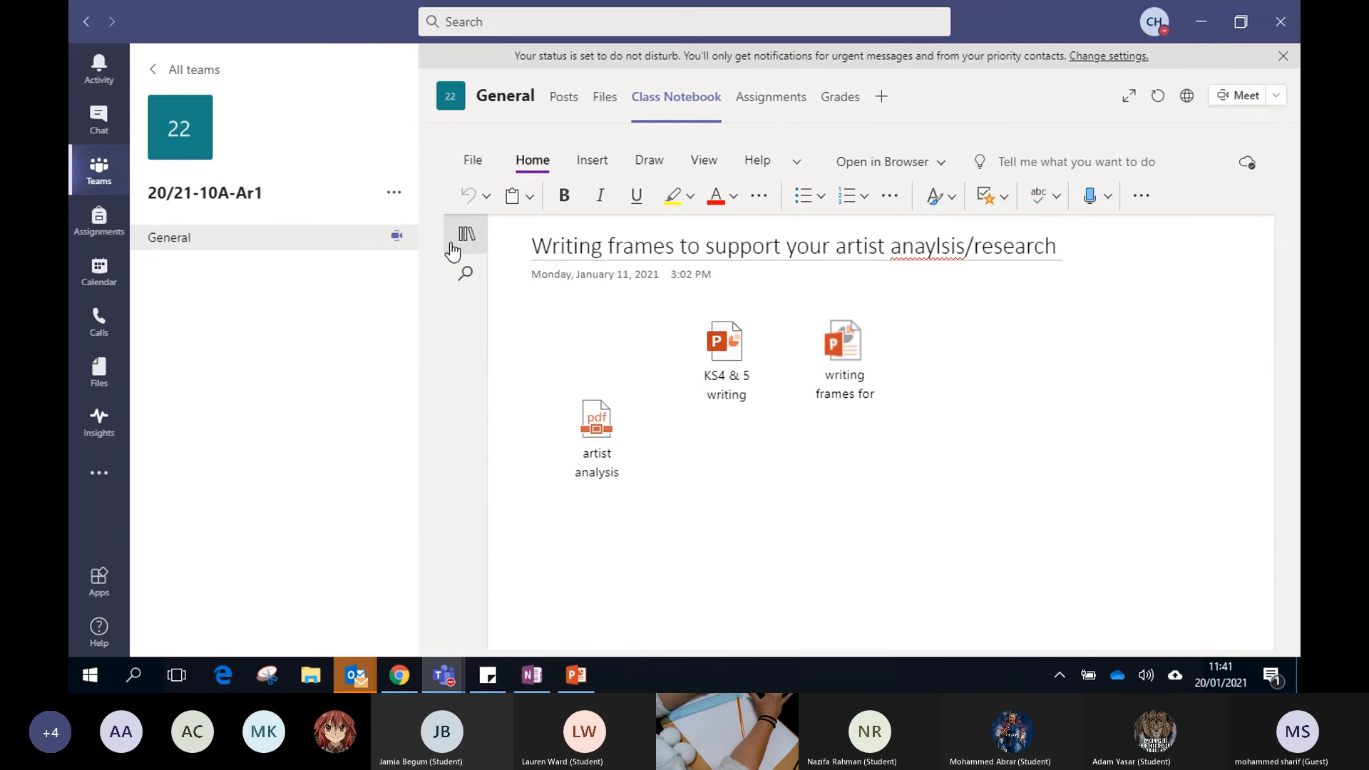
pyautogui.moveTo(465, 233)
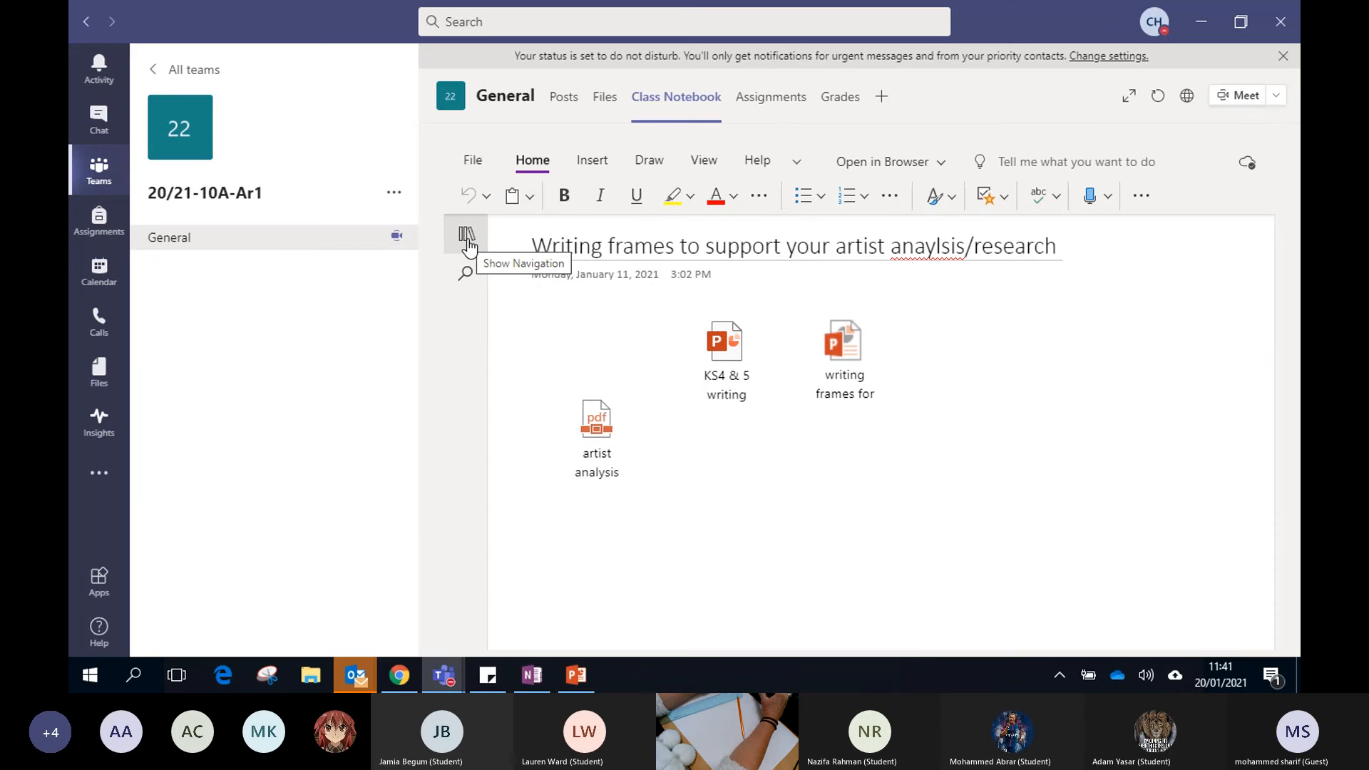
pyautogui.click(467, 235)
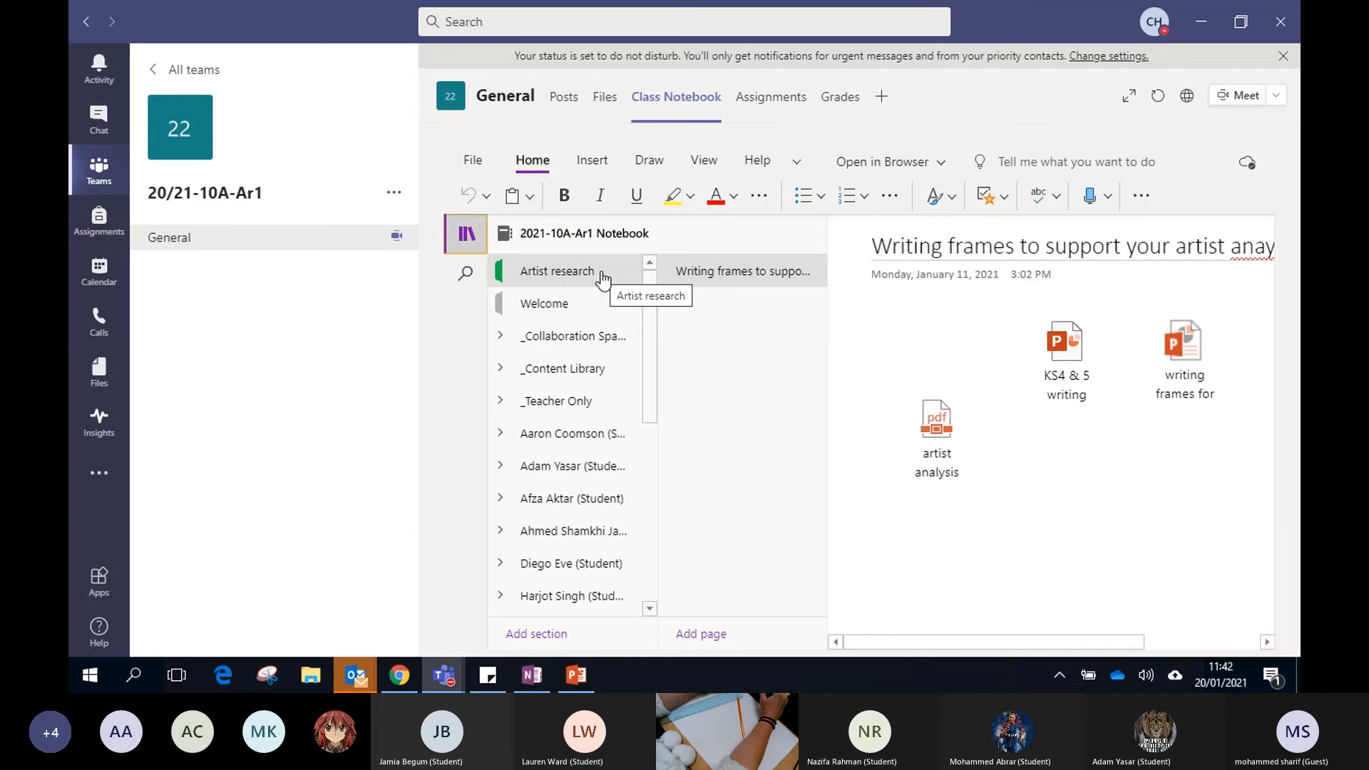
pyautogui.moveTo(580, 275)
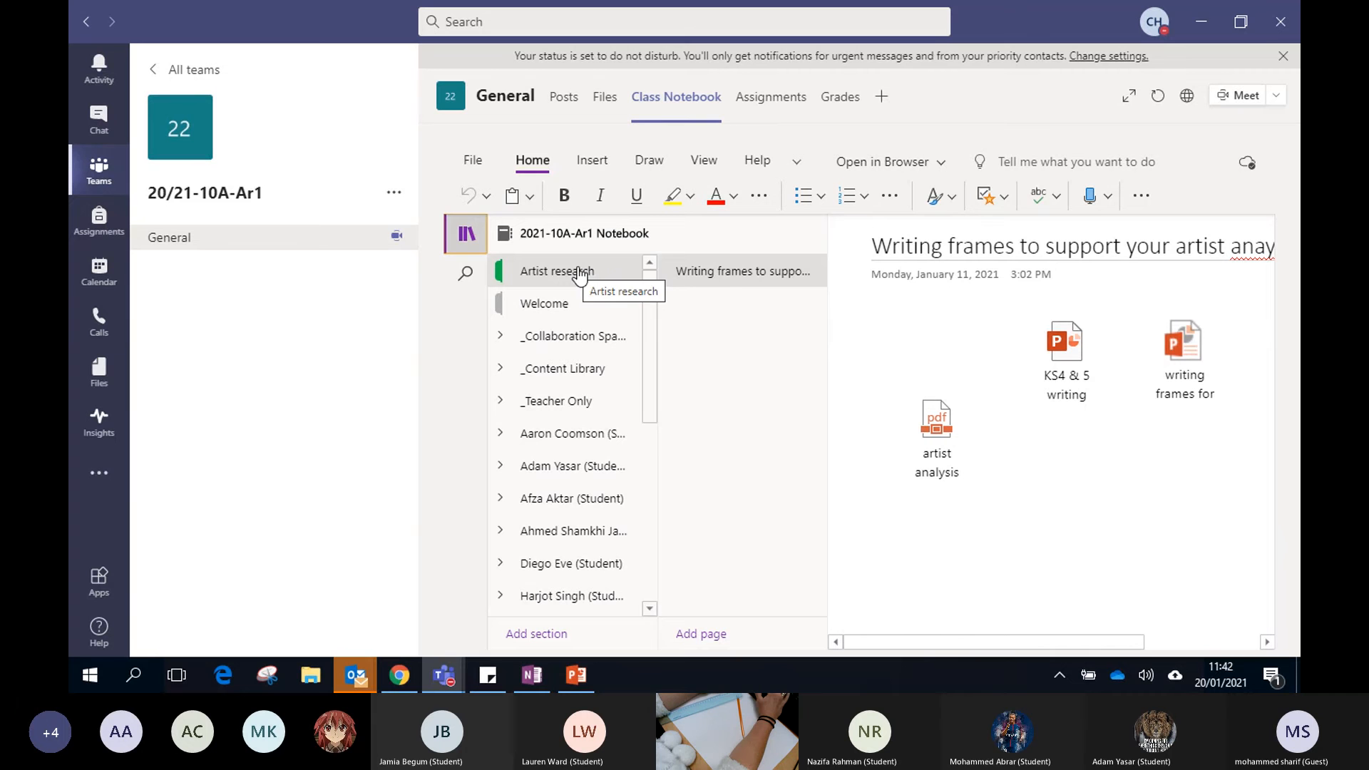
pyautogui.moveTo(740, 271)
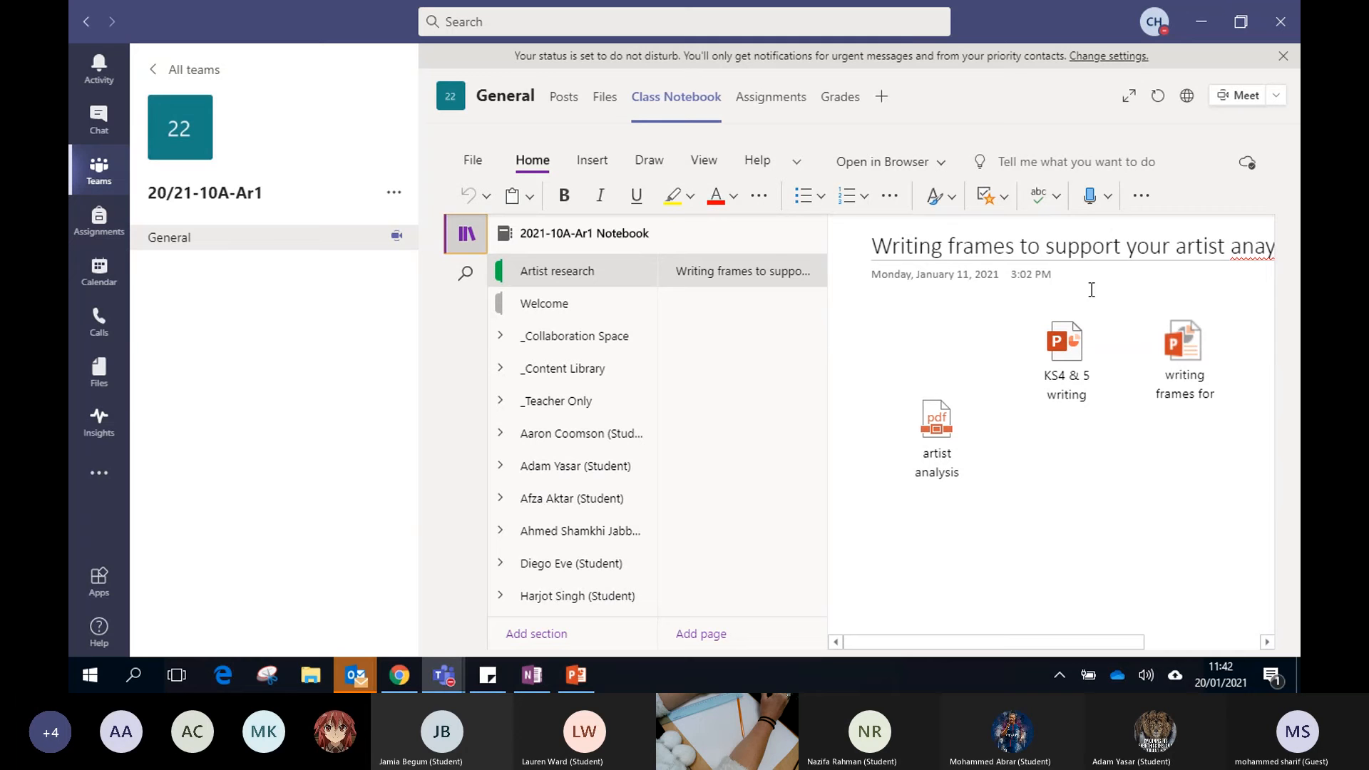
pyautogui.click(1183, 357)
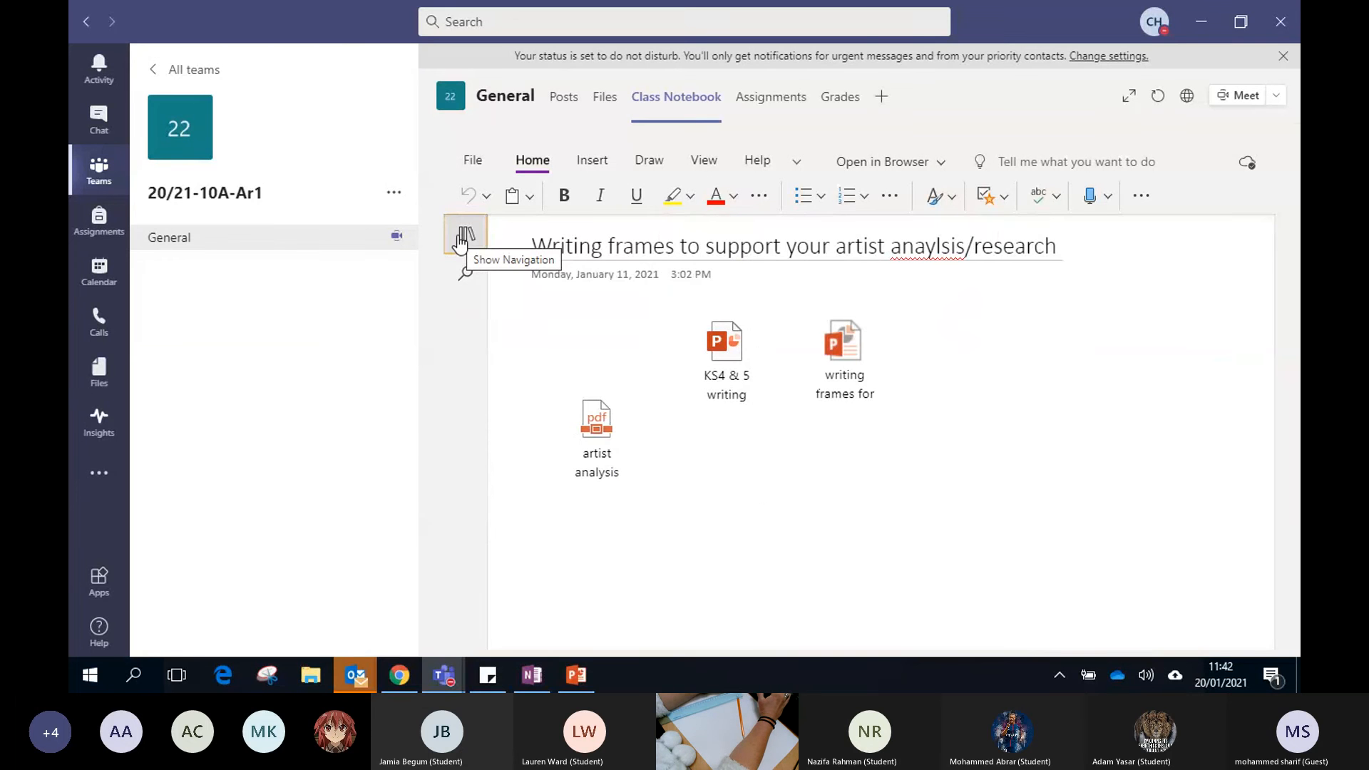
# - Visit the Welcome section and Using the Content Library, then return to the Artist research writing frames
pyautogui.click(465, 235)
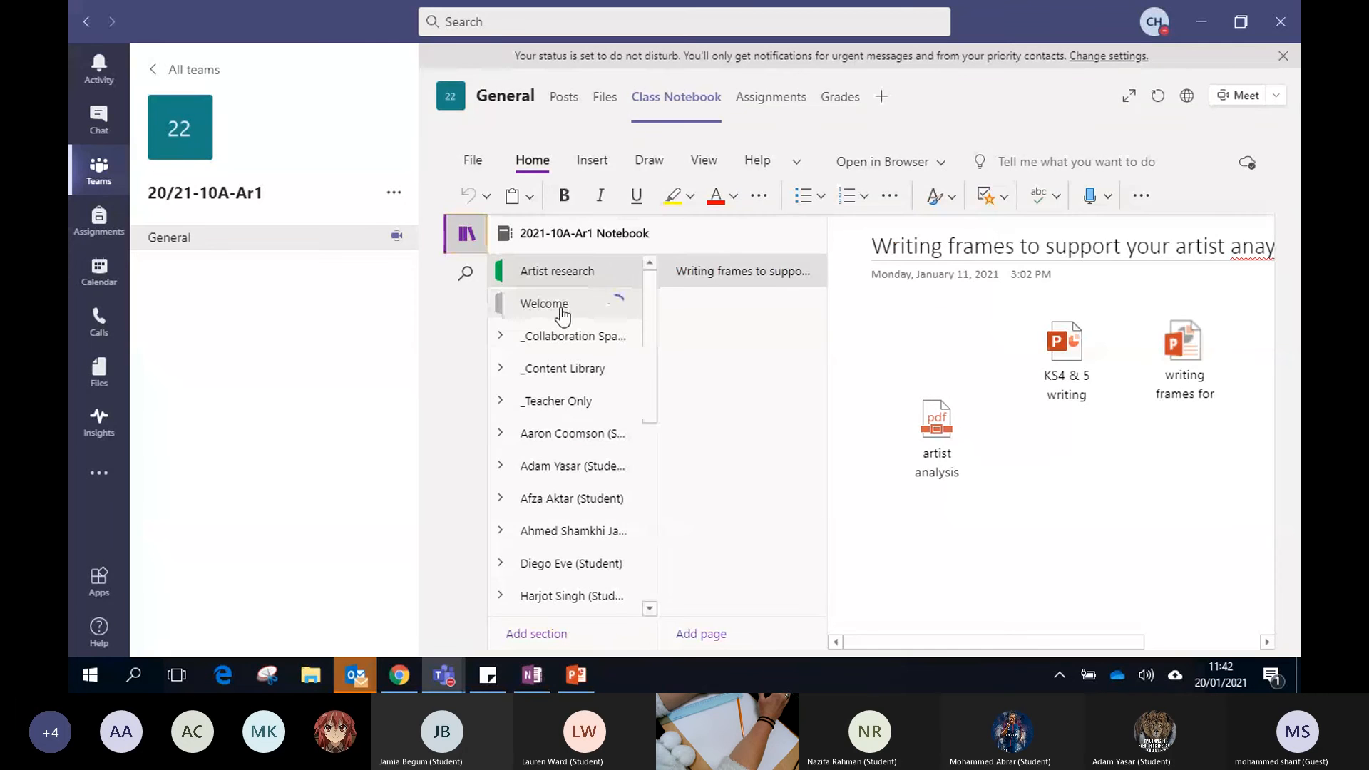
pyautogui.click(543, 303)
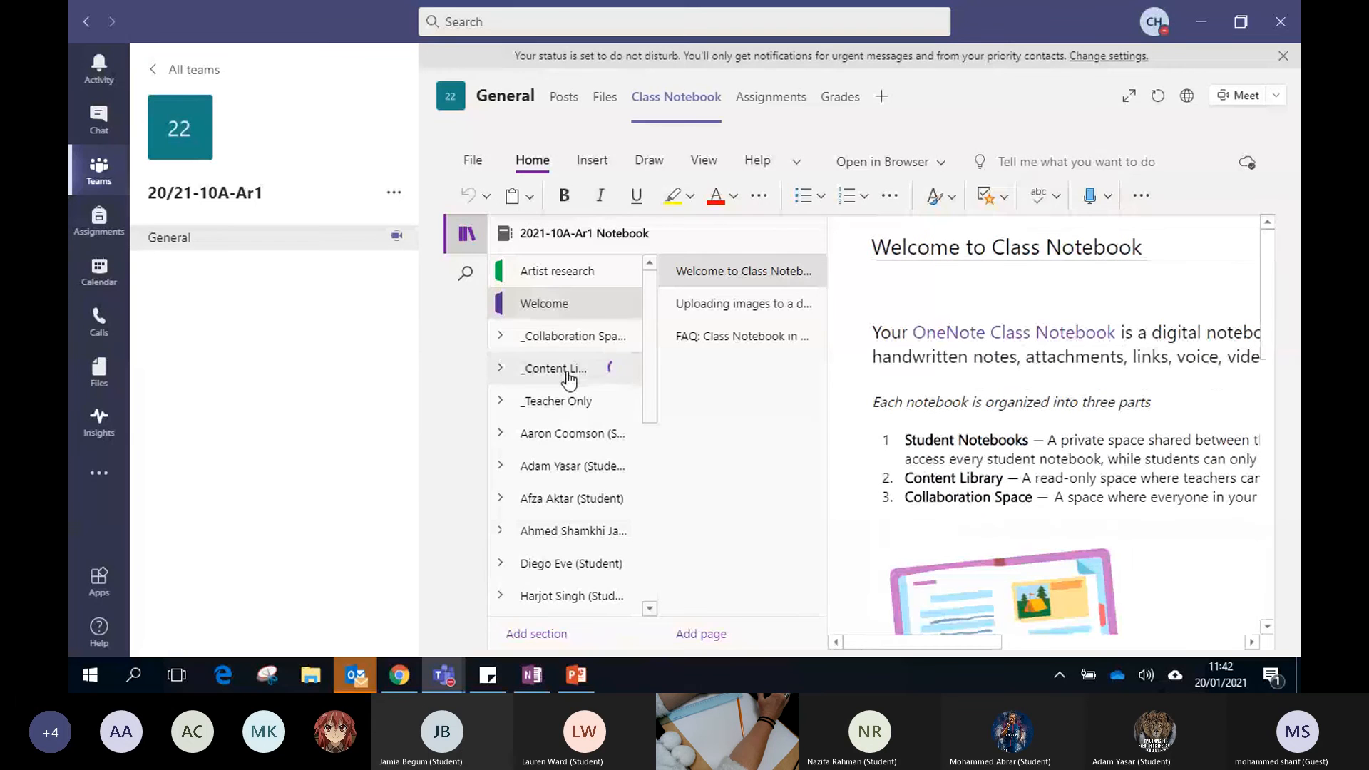
pyautogui.click(501, 368)
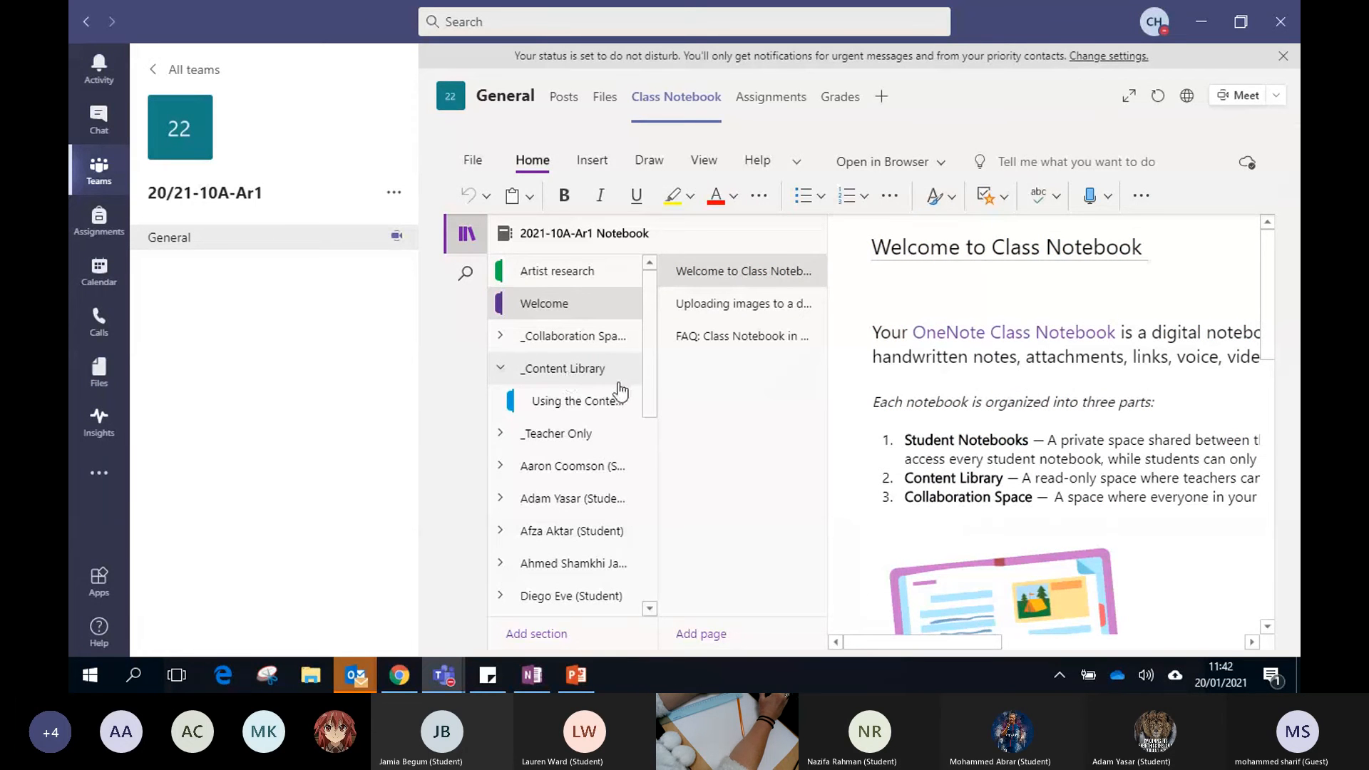
pyautogui.click(576, 401)
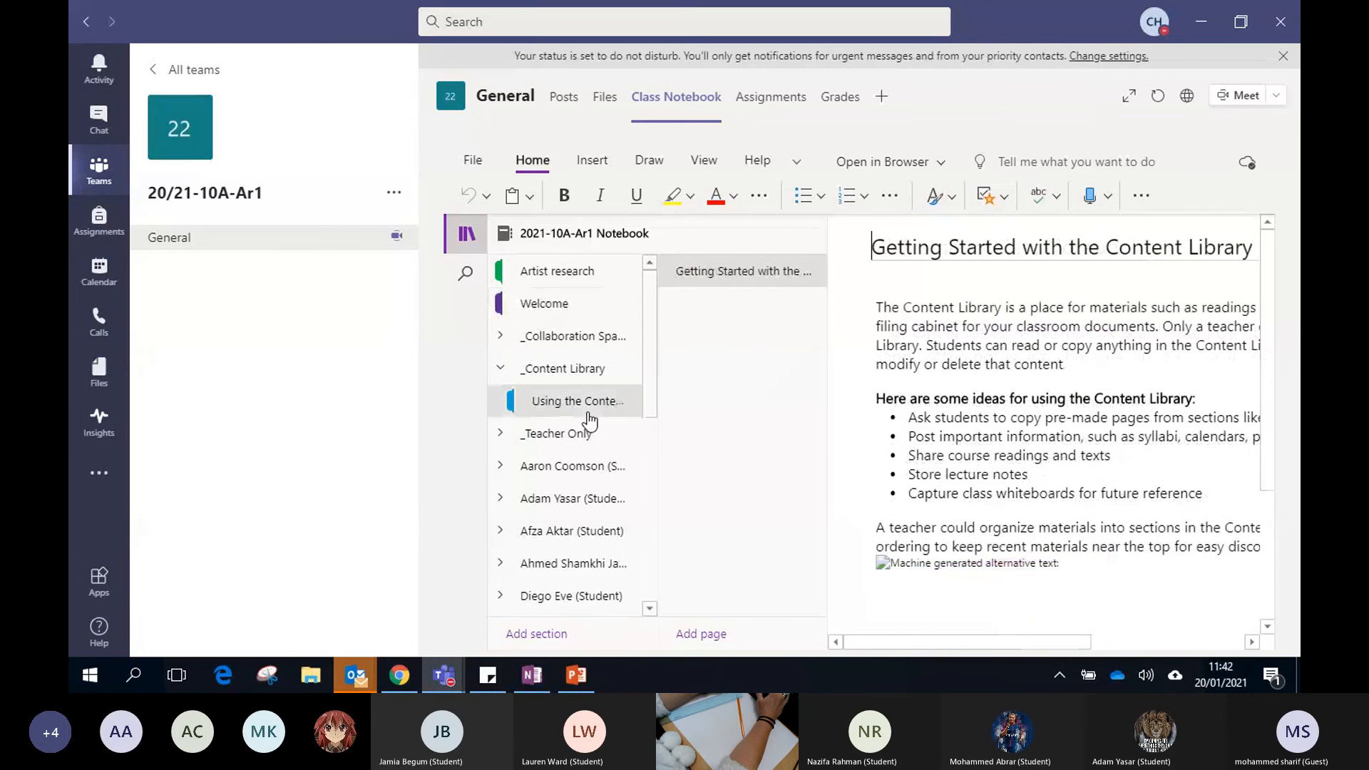
pyautogui.click(499, 367)
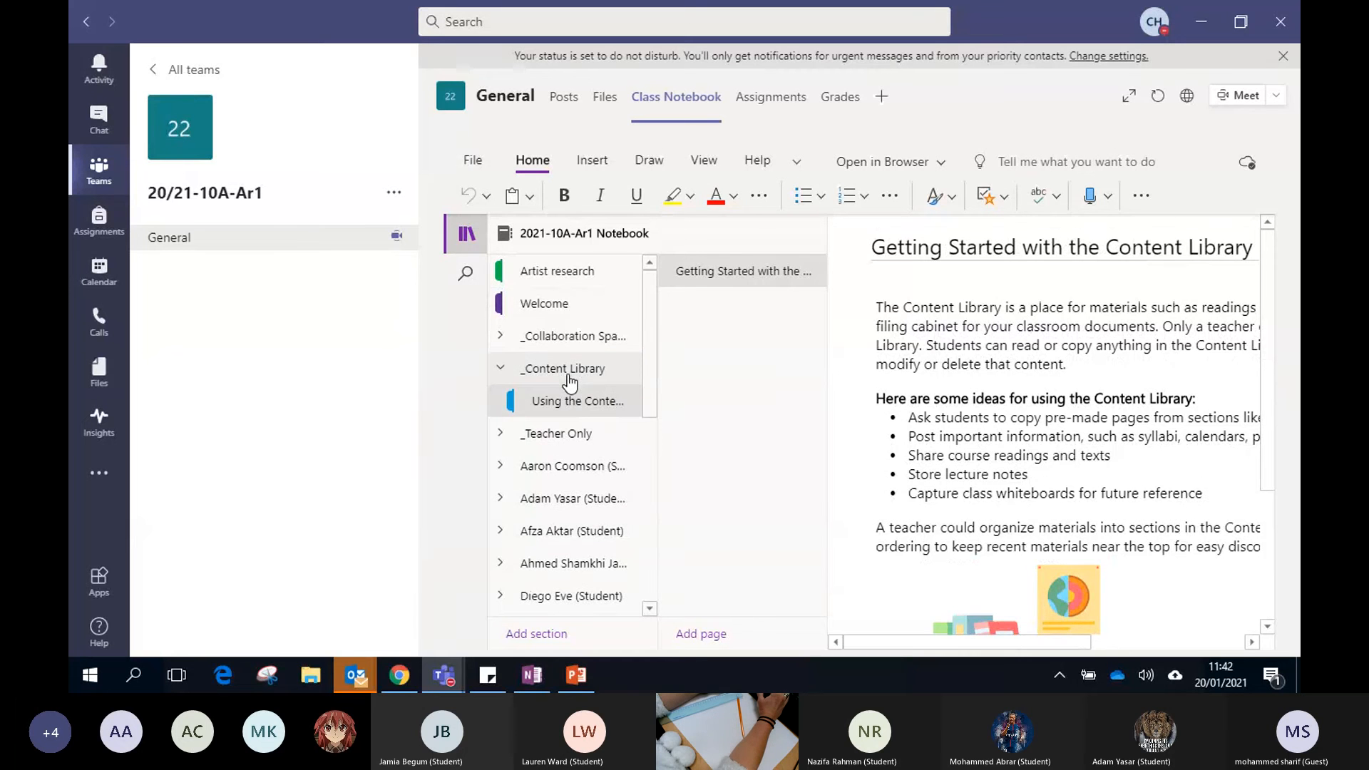
pyautogui.moveTo(576, 401)
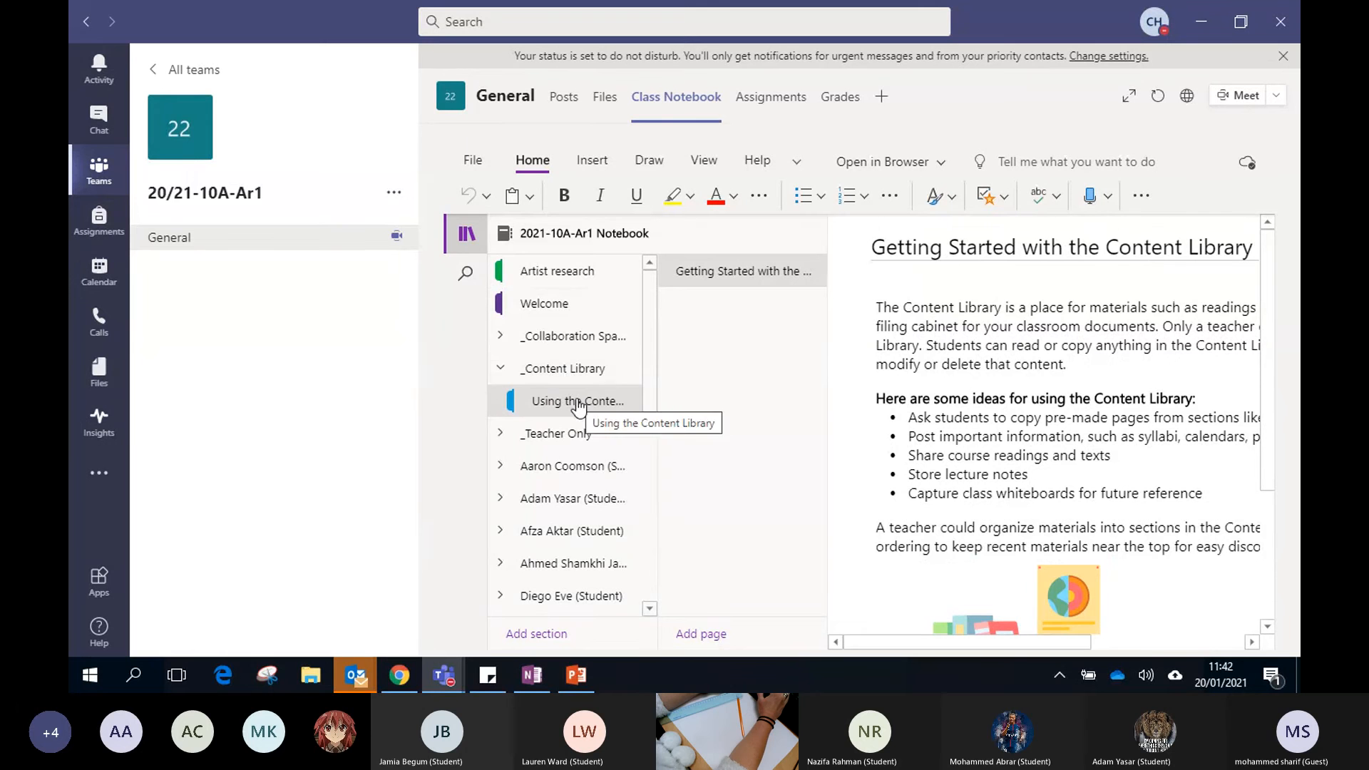
pyautogui.moveTo(558, 280)
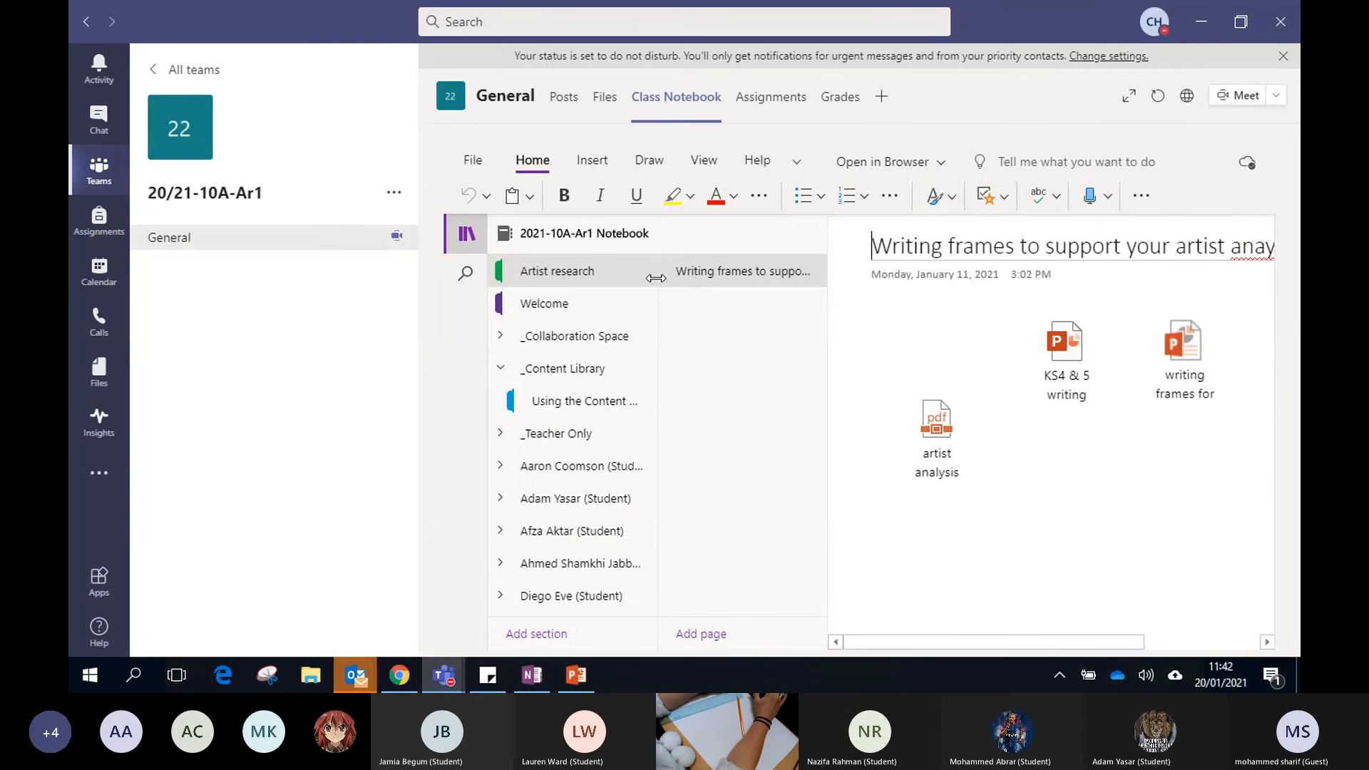
pyautogui.scroll(-3)
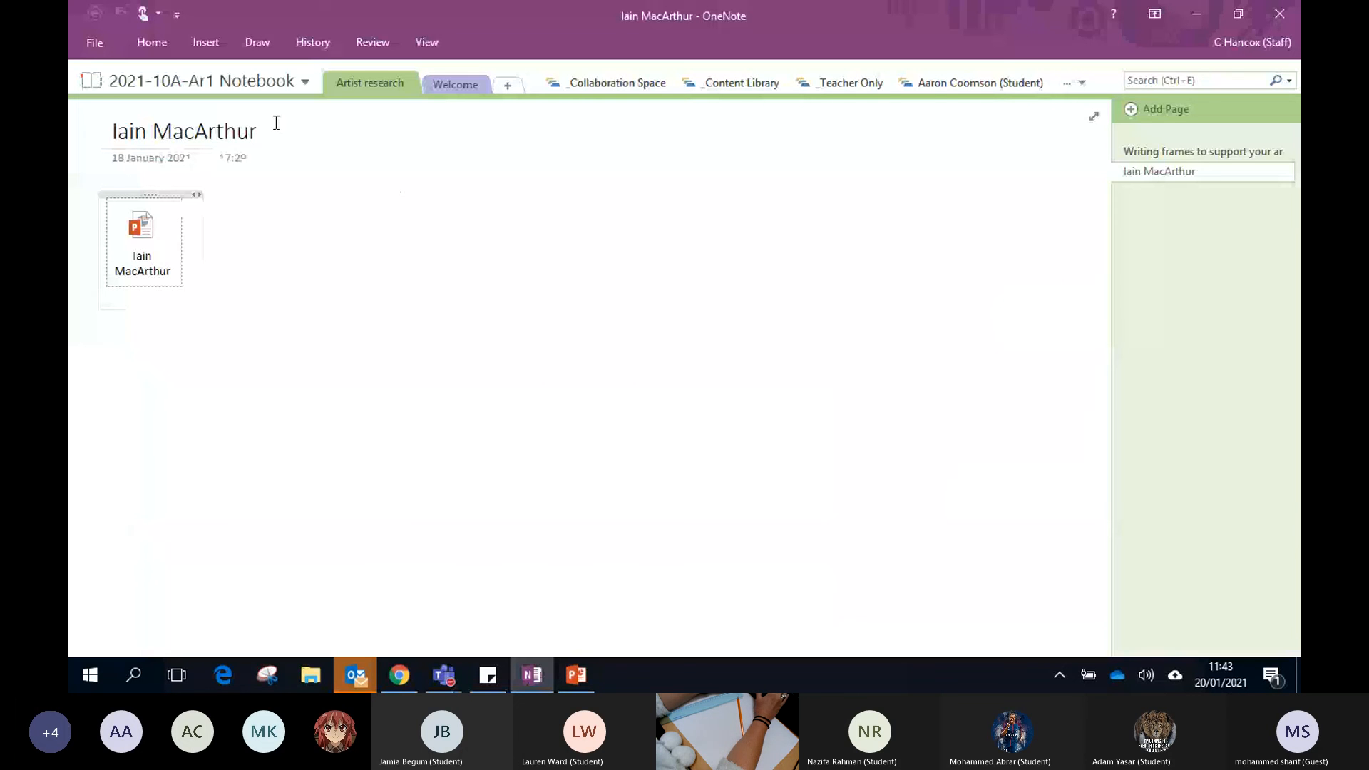
pyautogui.moveTo(369, 83)
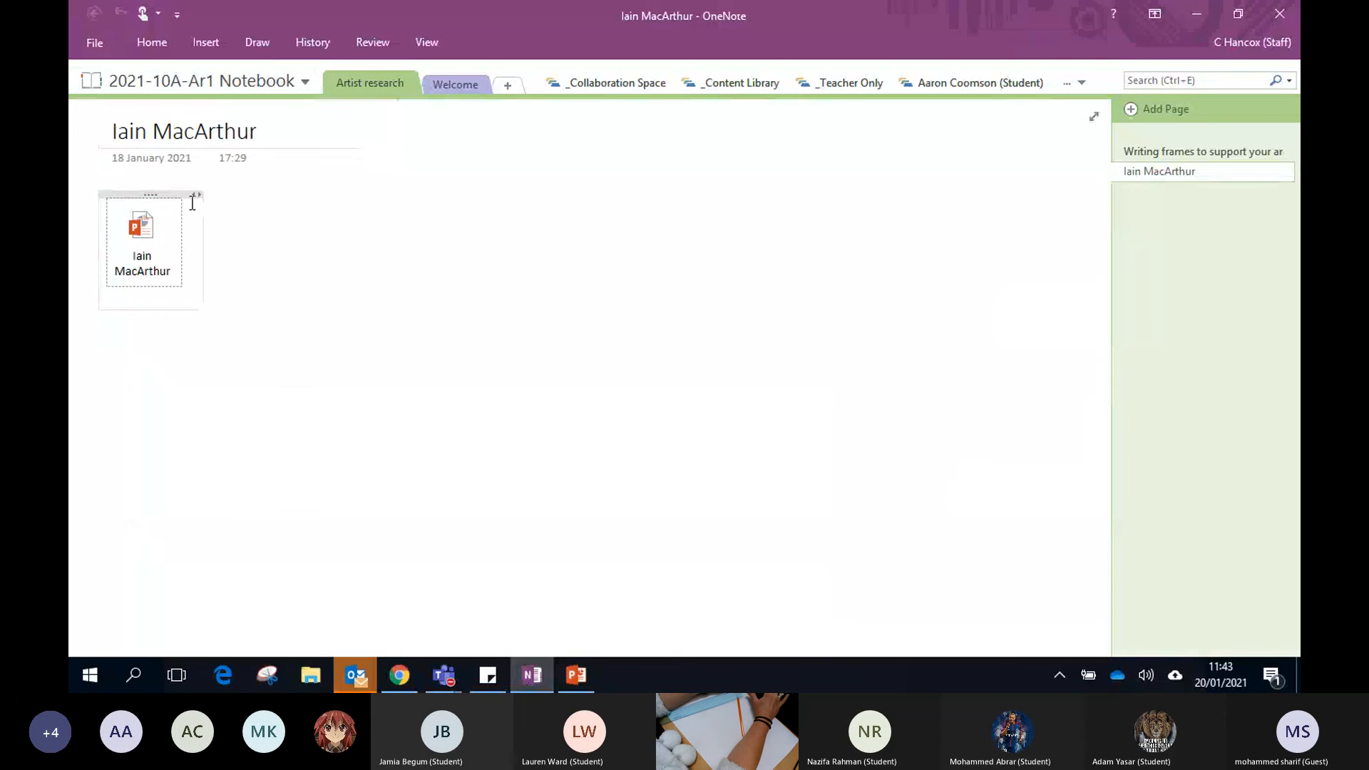
pyautogui.moveTo(423, 562)
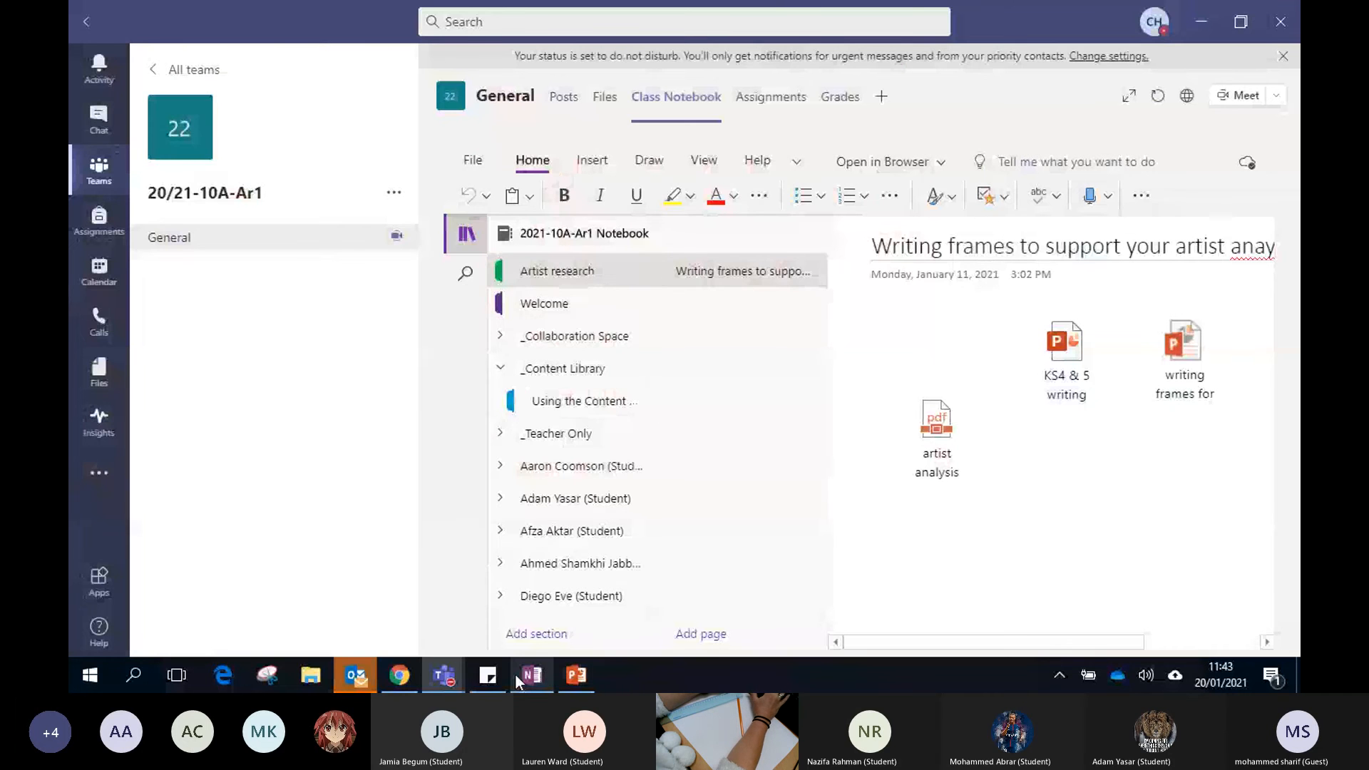
# - Bring the OneNote desktop app forward on the Iain MacArthur page with its PowerPoint file
pyautogui.click(531, 674)
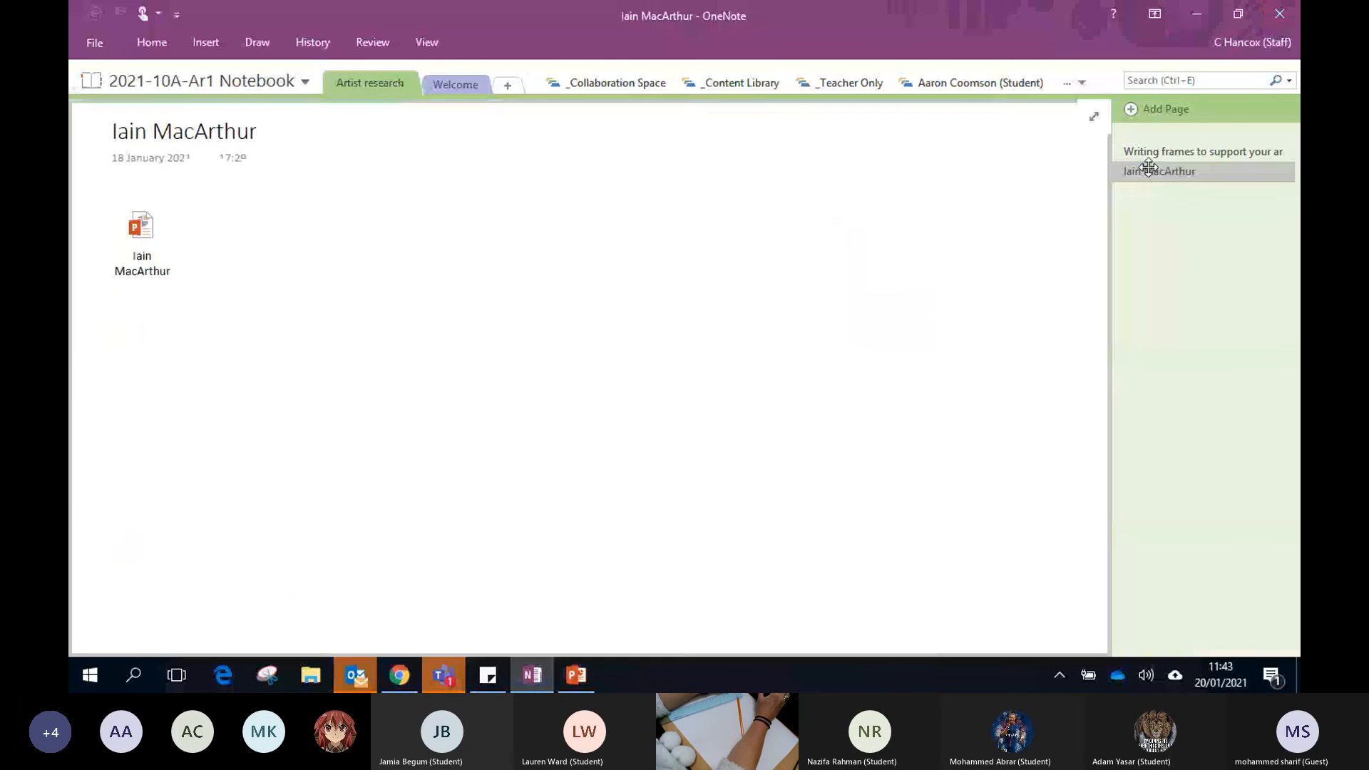
pyautogui.click(141, 235)
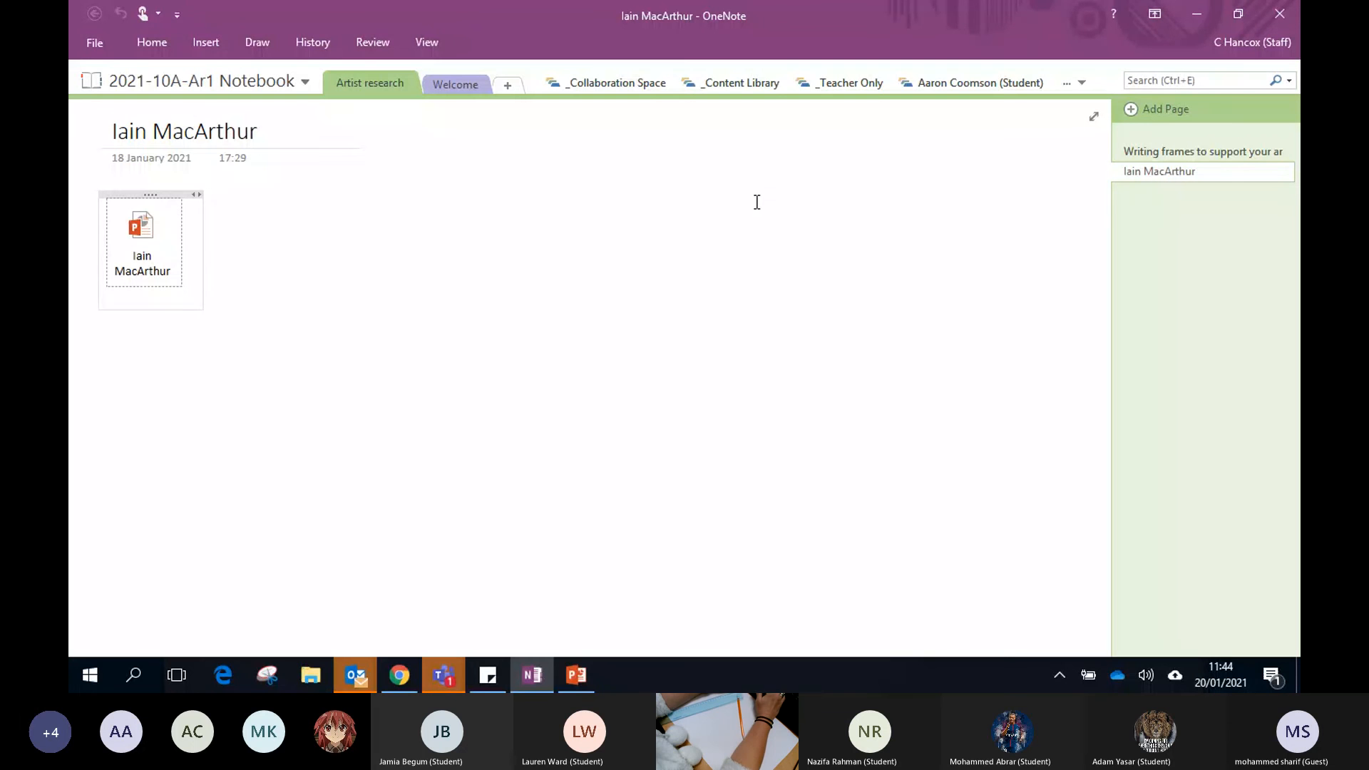
pyautogui.moveTo(680, 30)
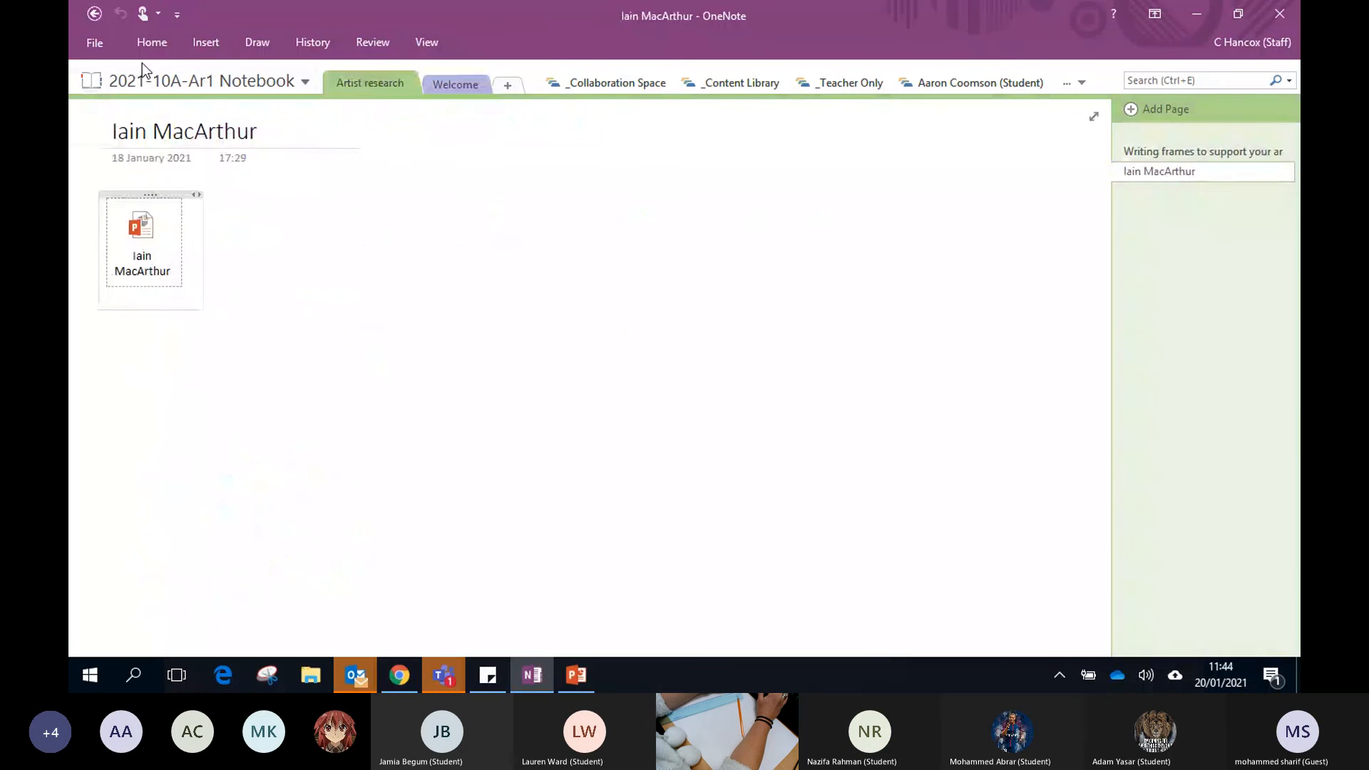
pyautogui.moveTo(1069, 49)
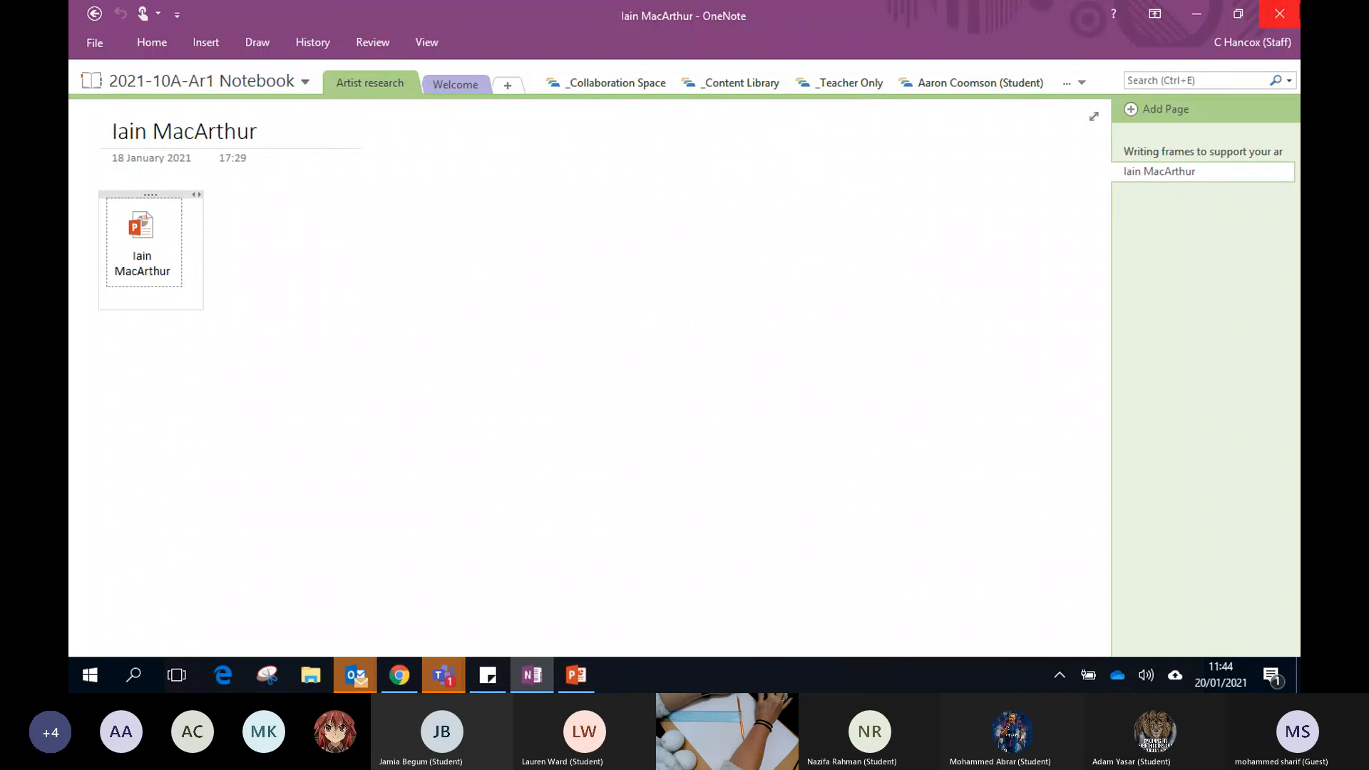
pyautogui.click(1279, 14)
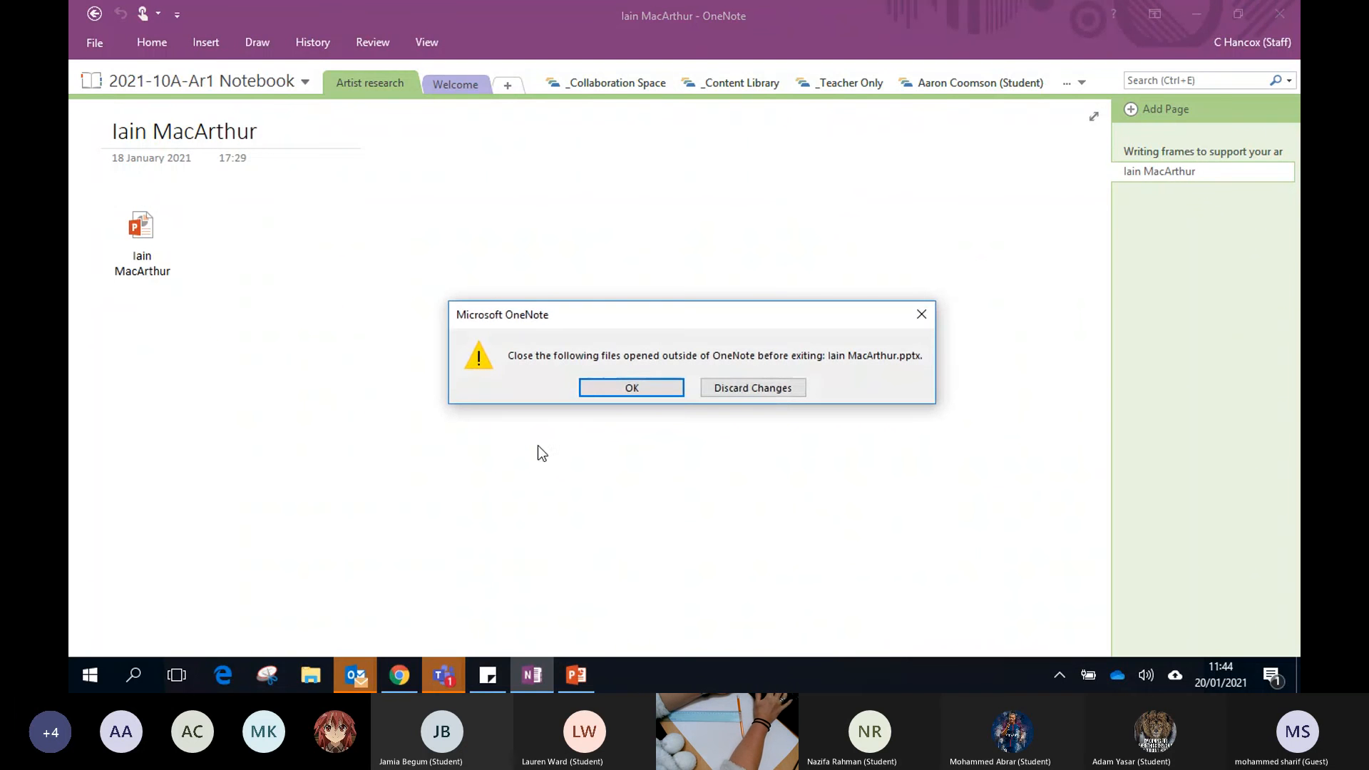
pyautogui.moveTo(631, 393)
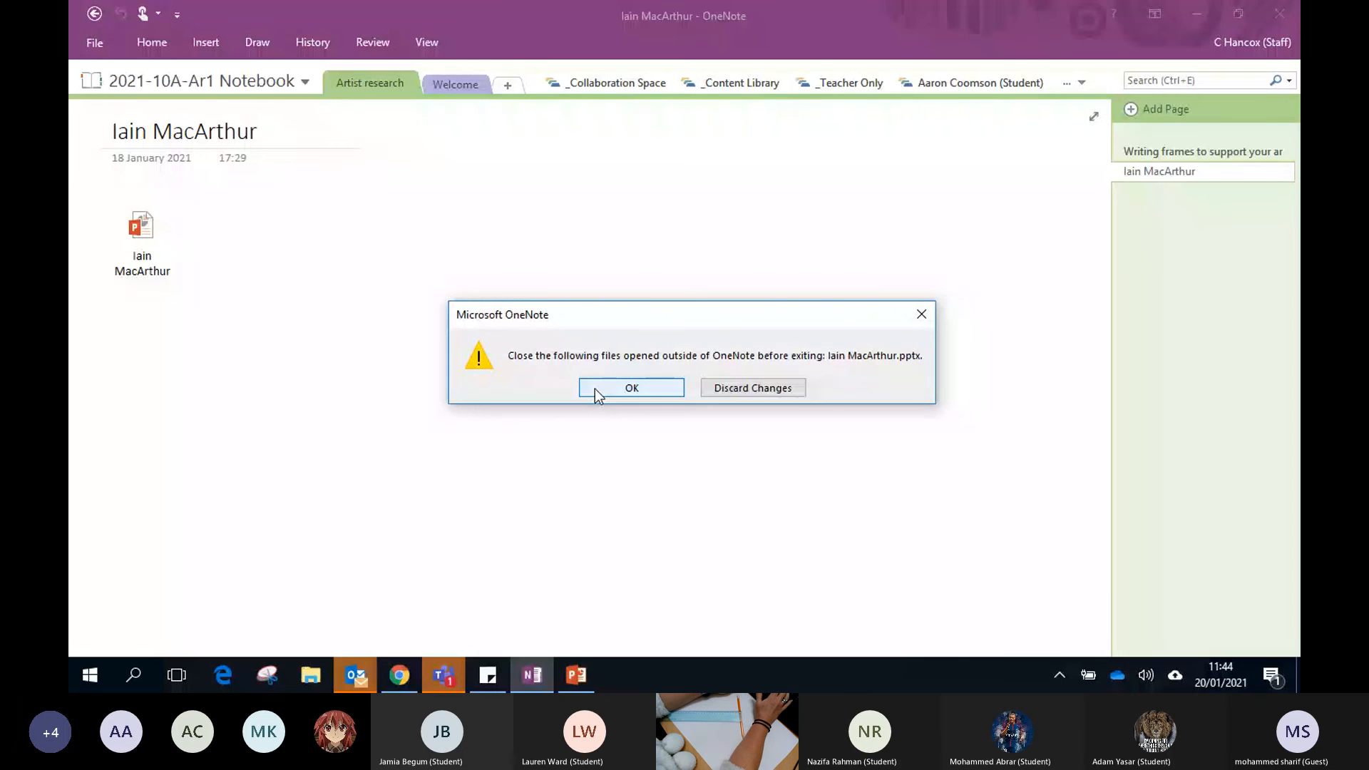
# - Dismiss the warning about Iain MacArthur.pptx being open with OK
pyautogui.click(630, 388)
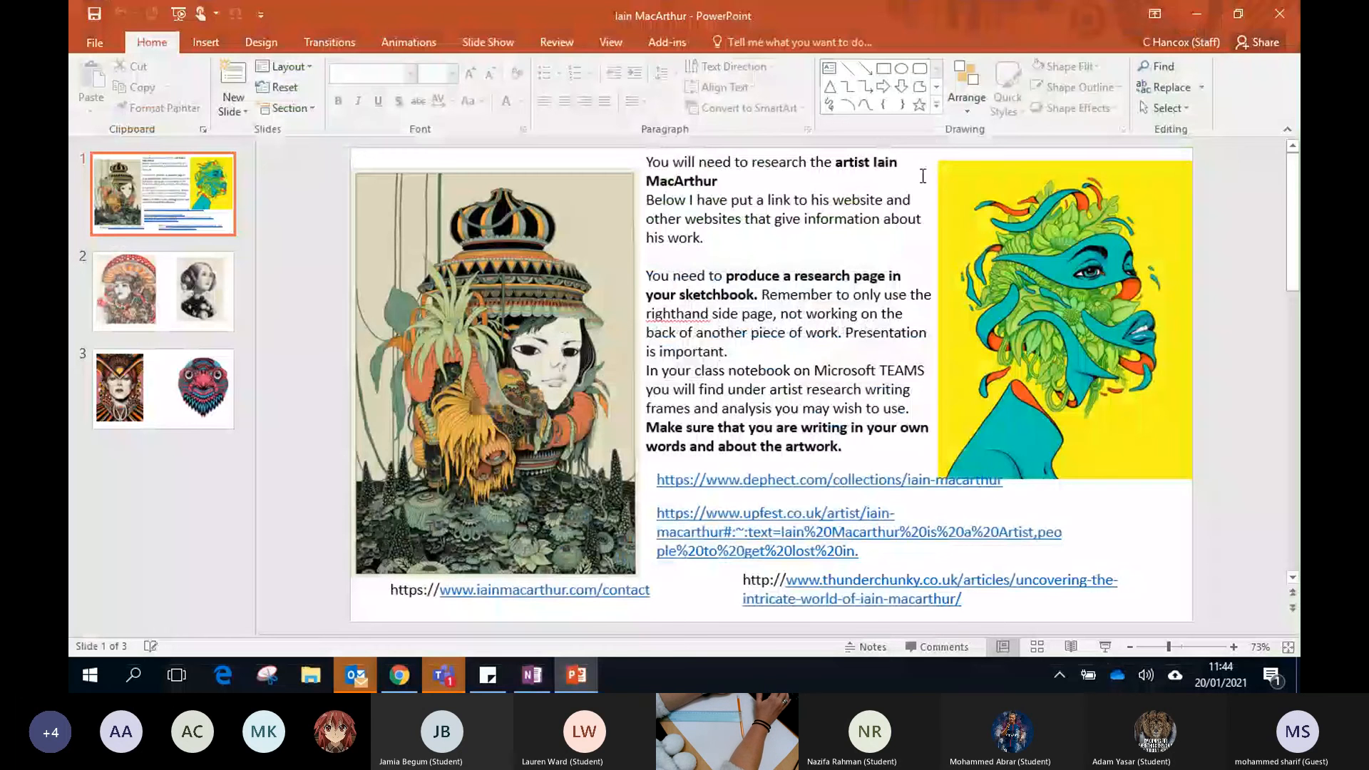
# - Close the Iain MacArthur presentation so the Teams Class Notebook shows again
pyautogui.click(532, 674)
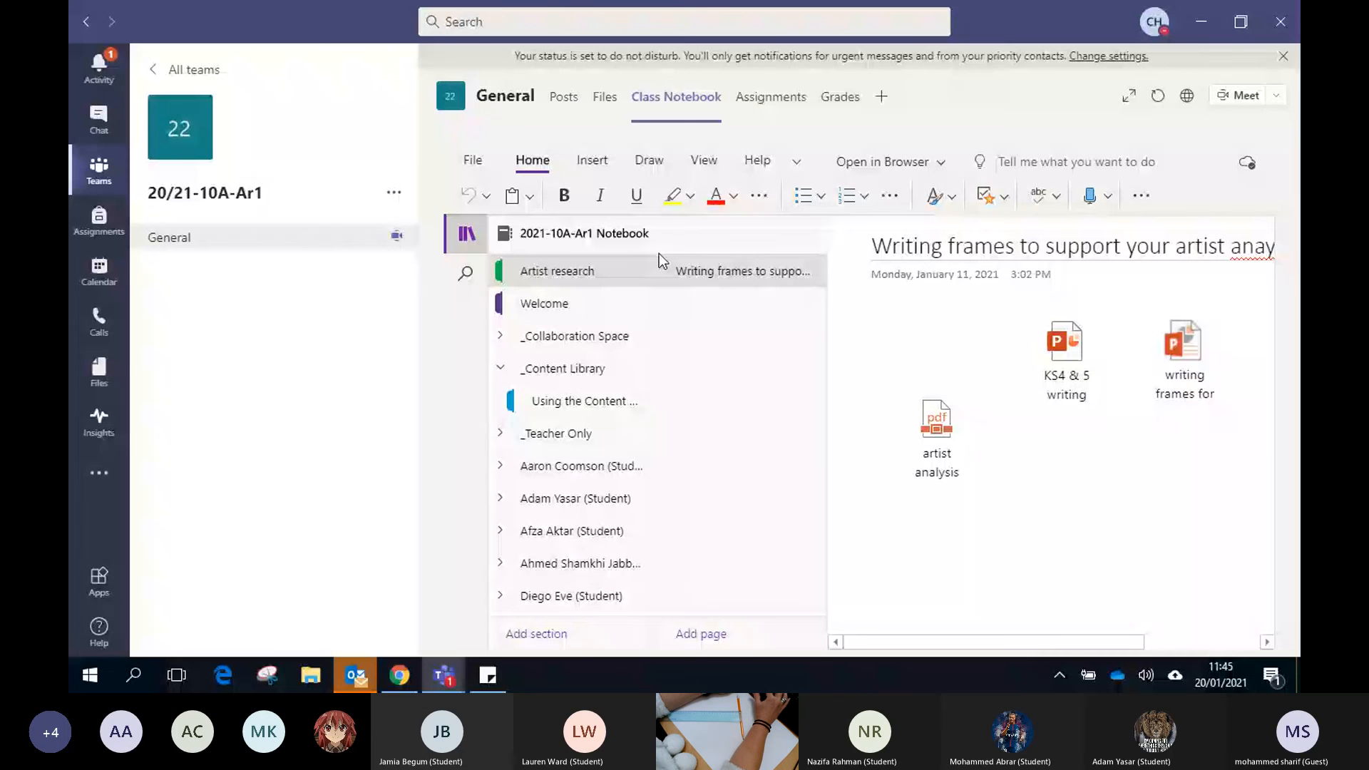
# - Add an 'Iain MacArthur' page under Artist research, then bring the browser with the tutorial forward
pyautogui.click(700, 633)
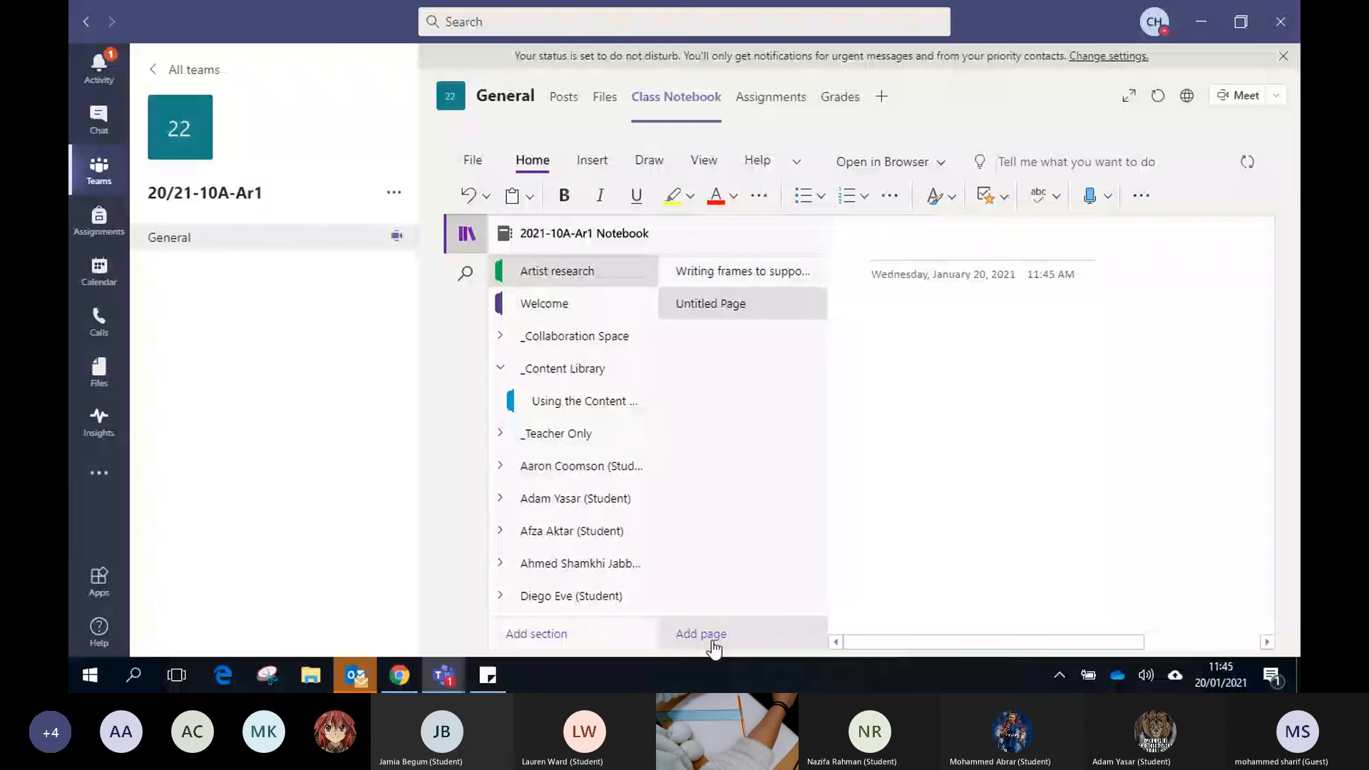
pyautogui.write('Iain M')
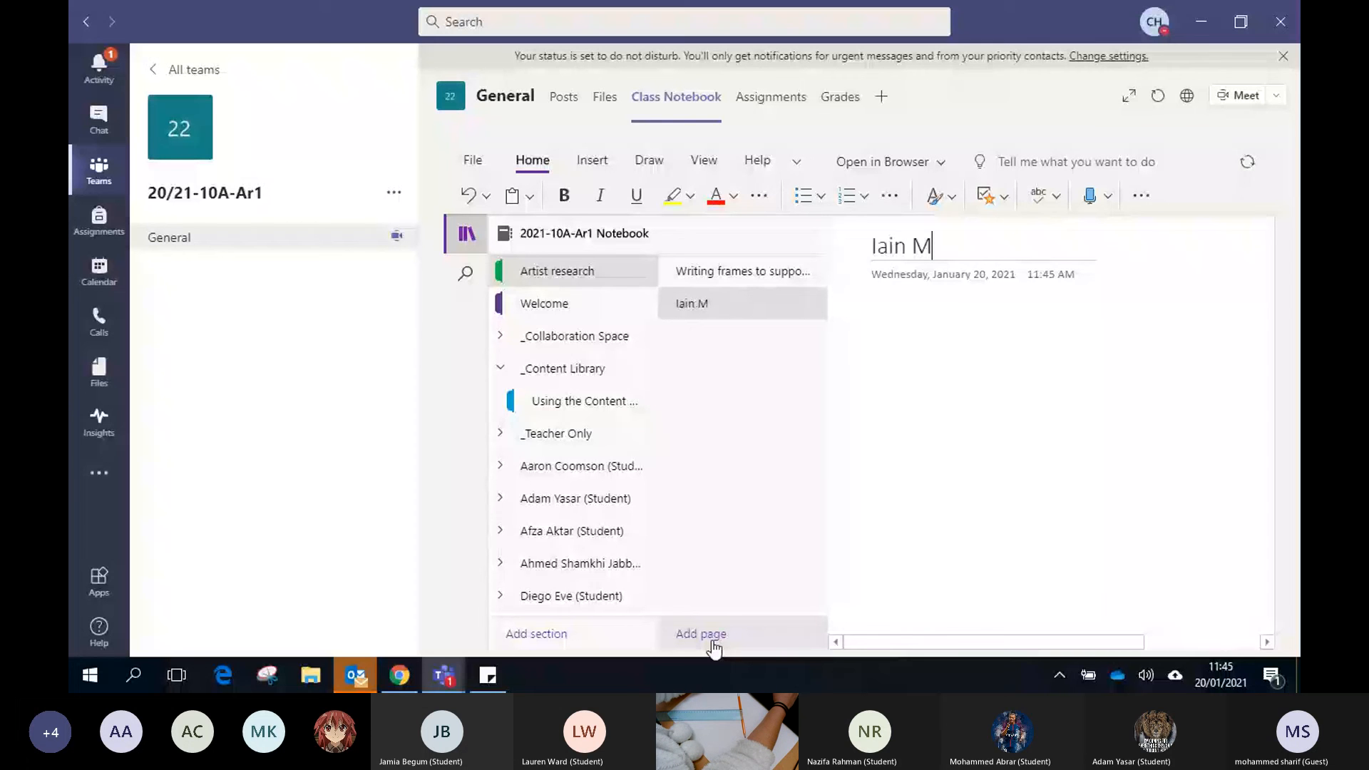
pyautogui.write('acAr')
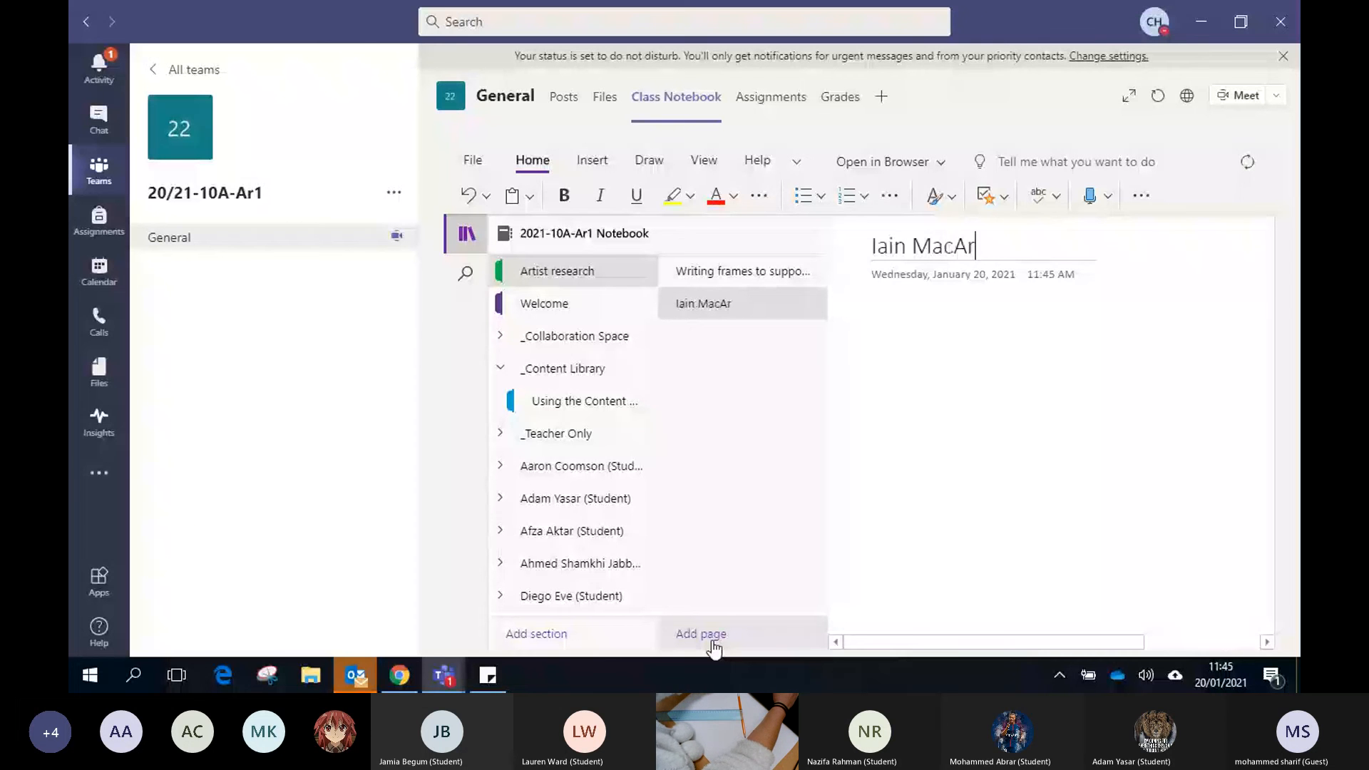
pyautogui.write('thur')
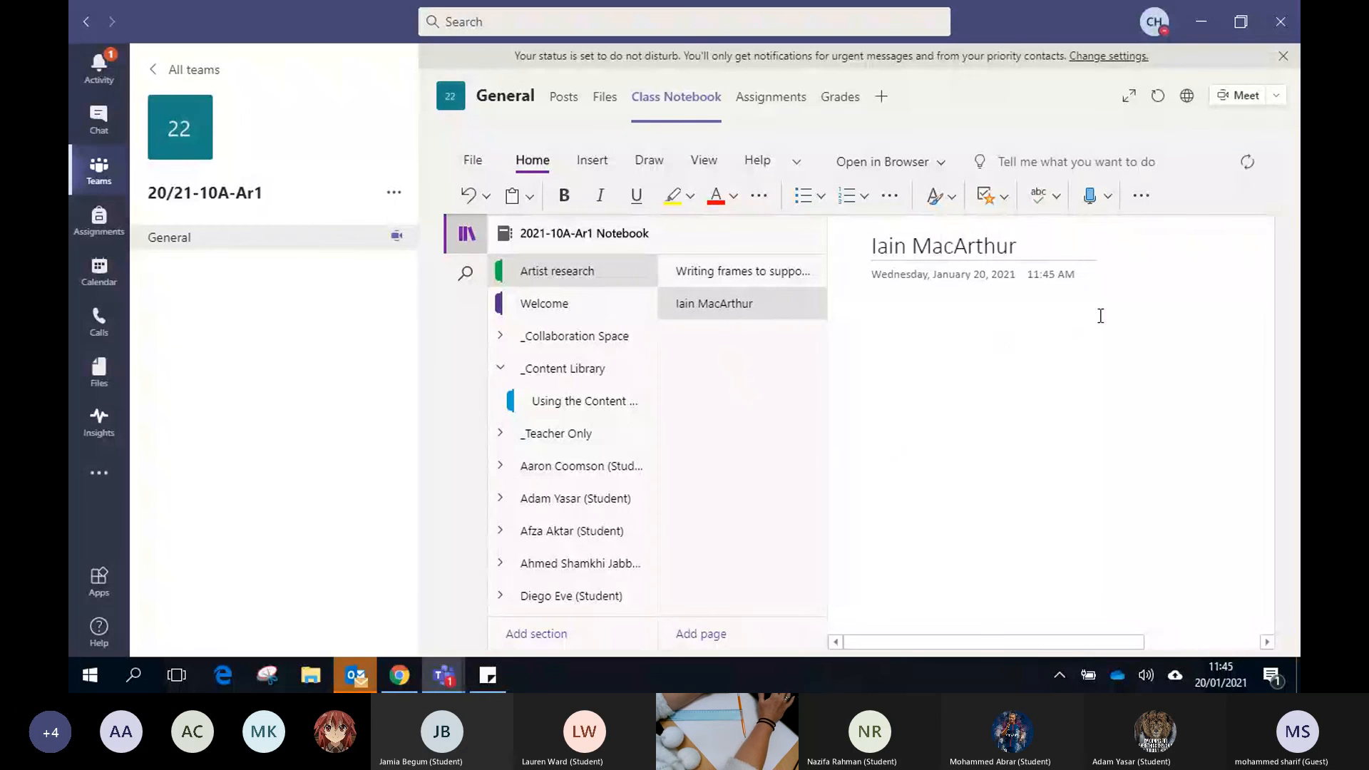
pyautogui.click(464, 232)
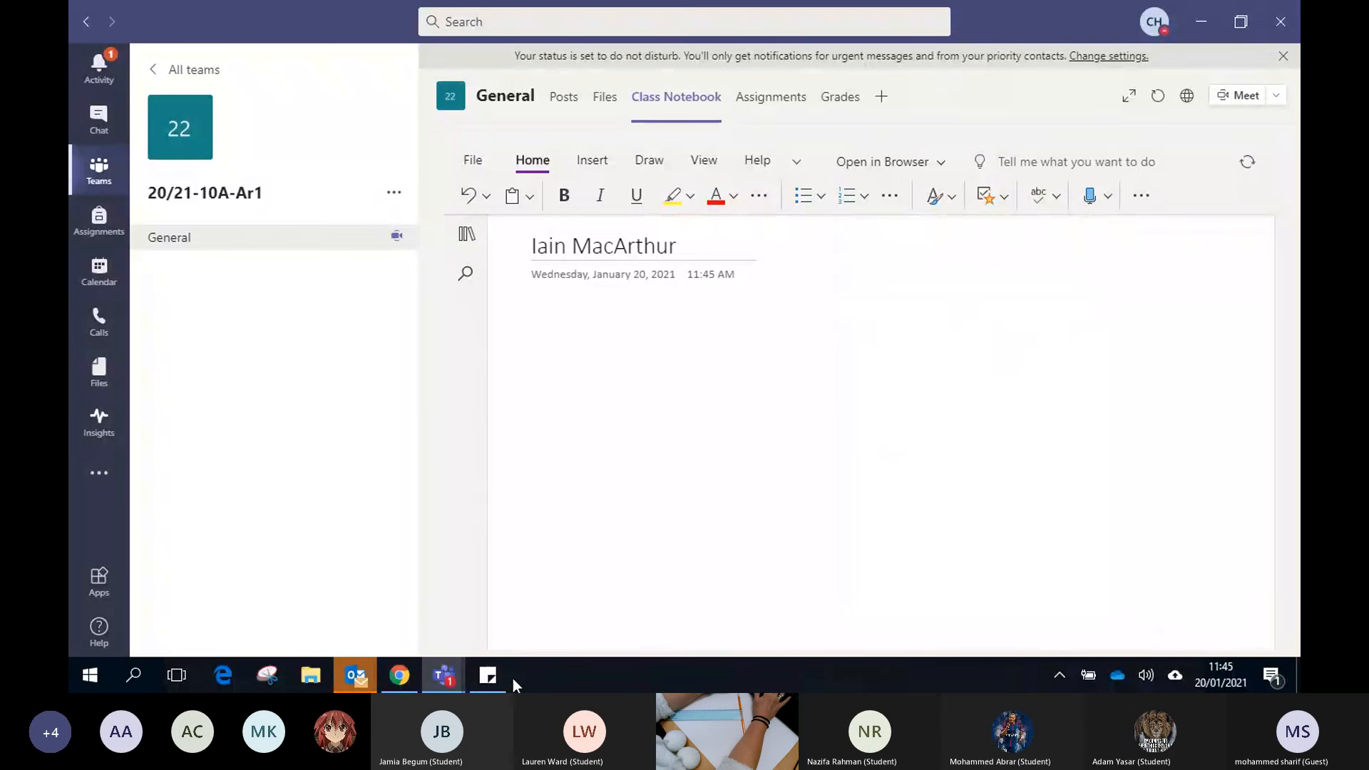
pyautogui.click(400, 675)
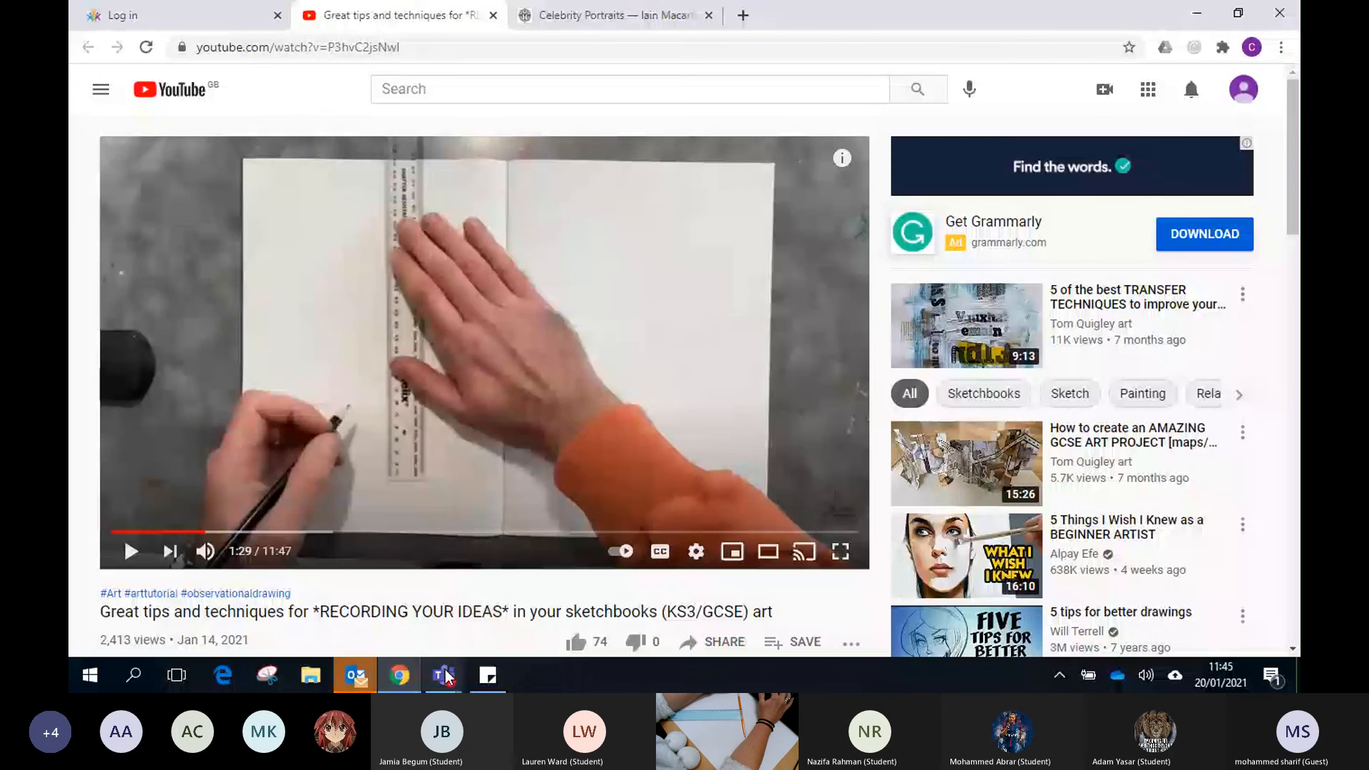
pyautogui.click(443, 674)
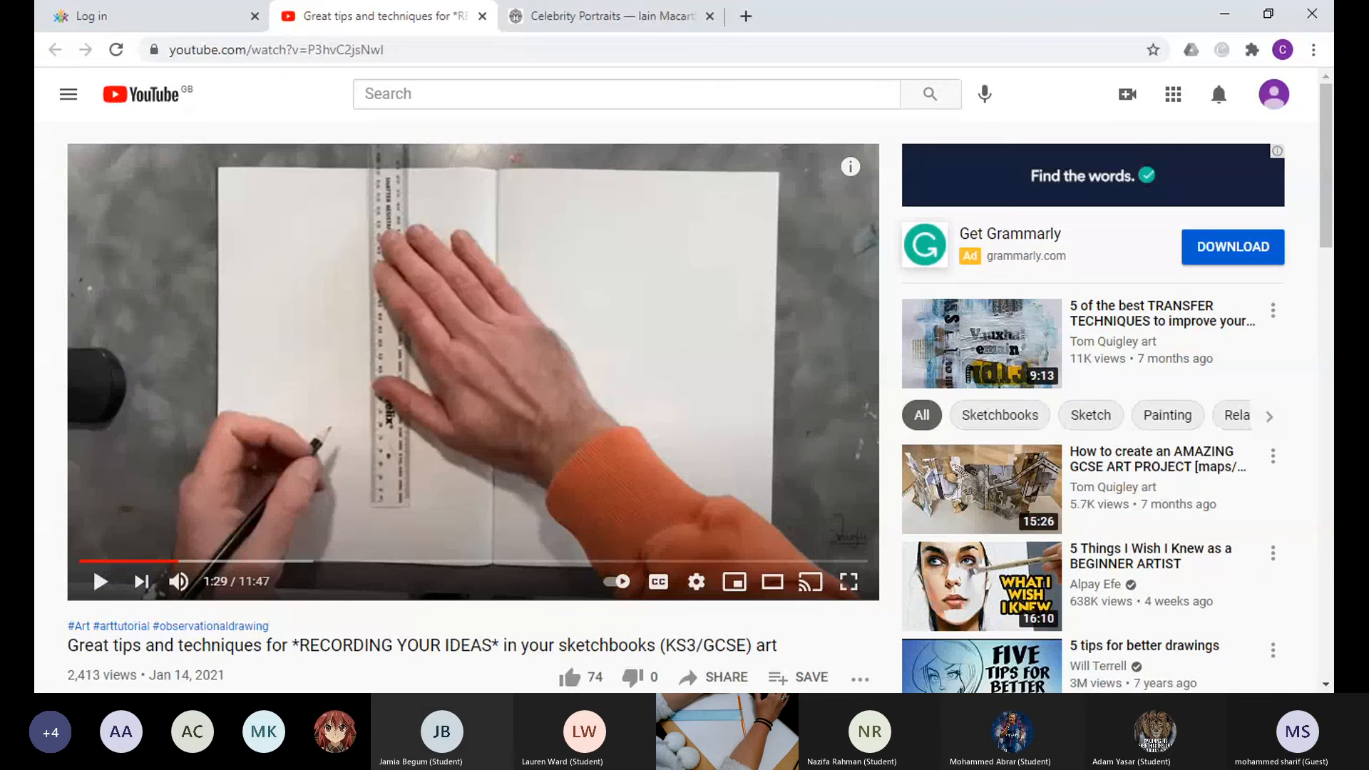
pyautogui.moveTo(67, 645); pyautogui.dragTo(643, 644)
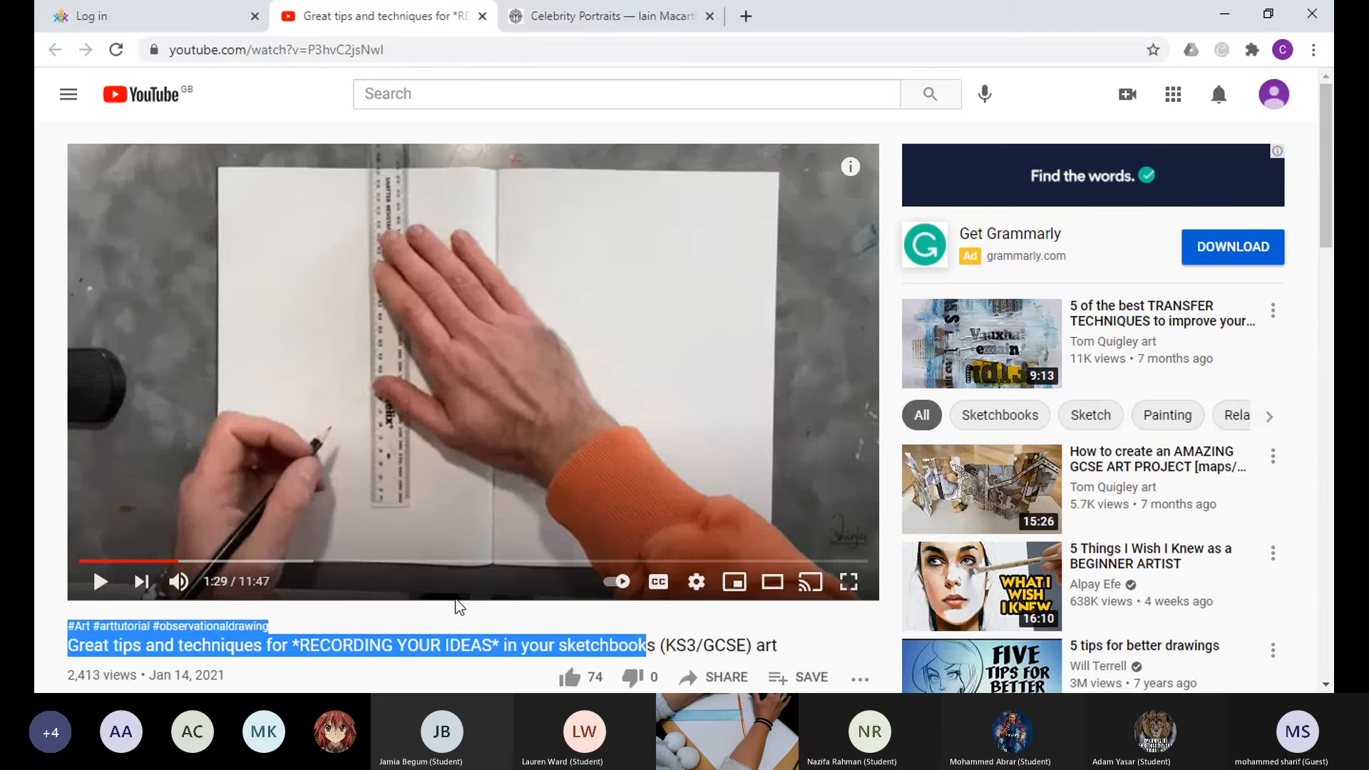
pyautogui.scroll(-3)
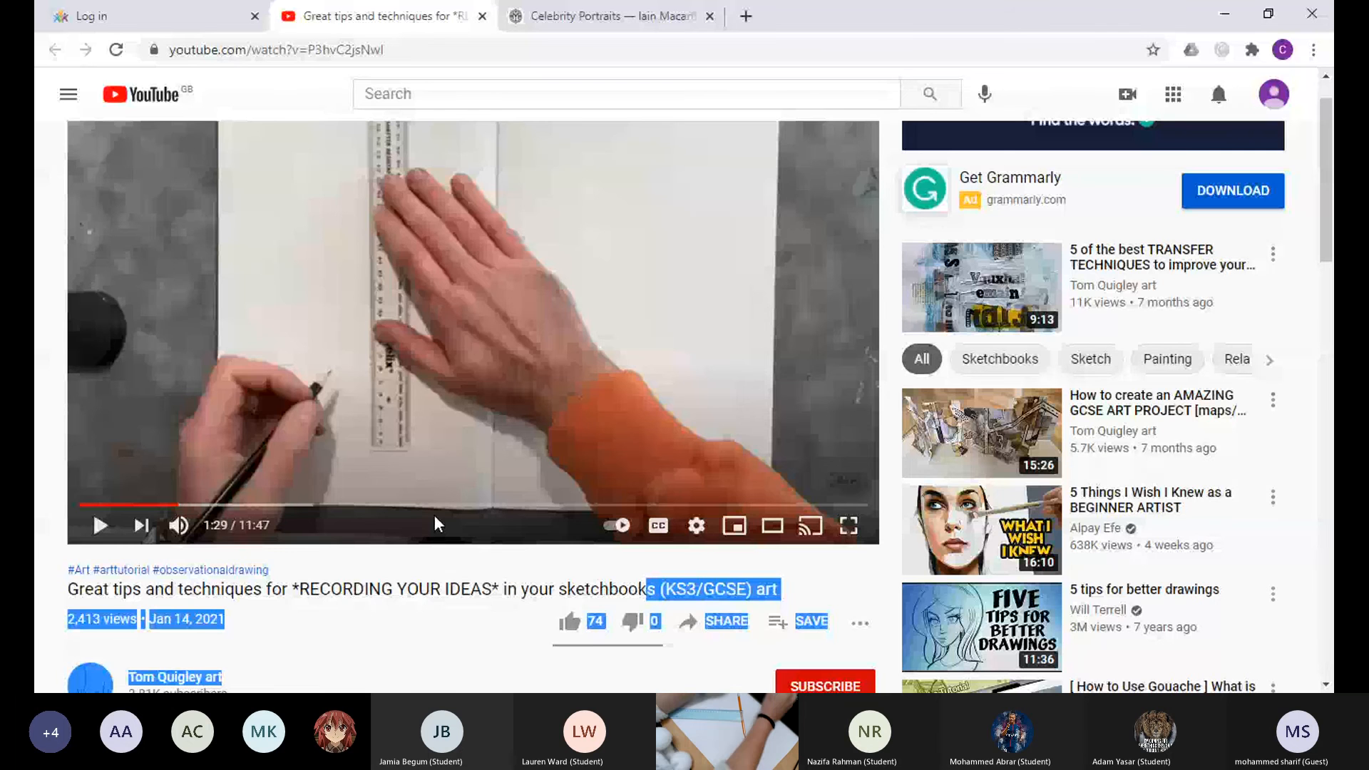
pyautogui.moveTo(846, 526)
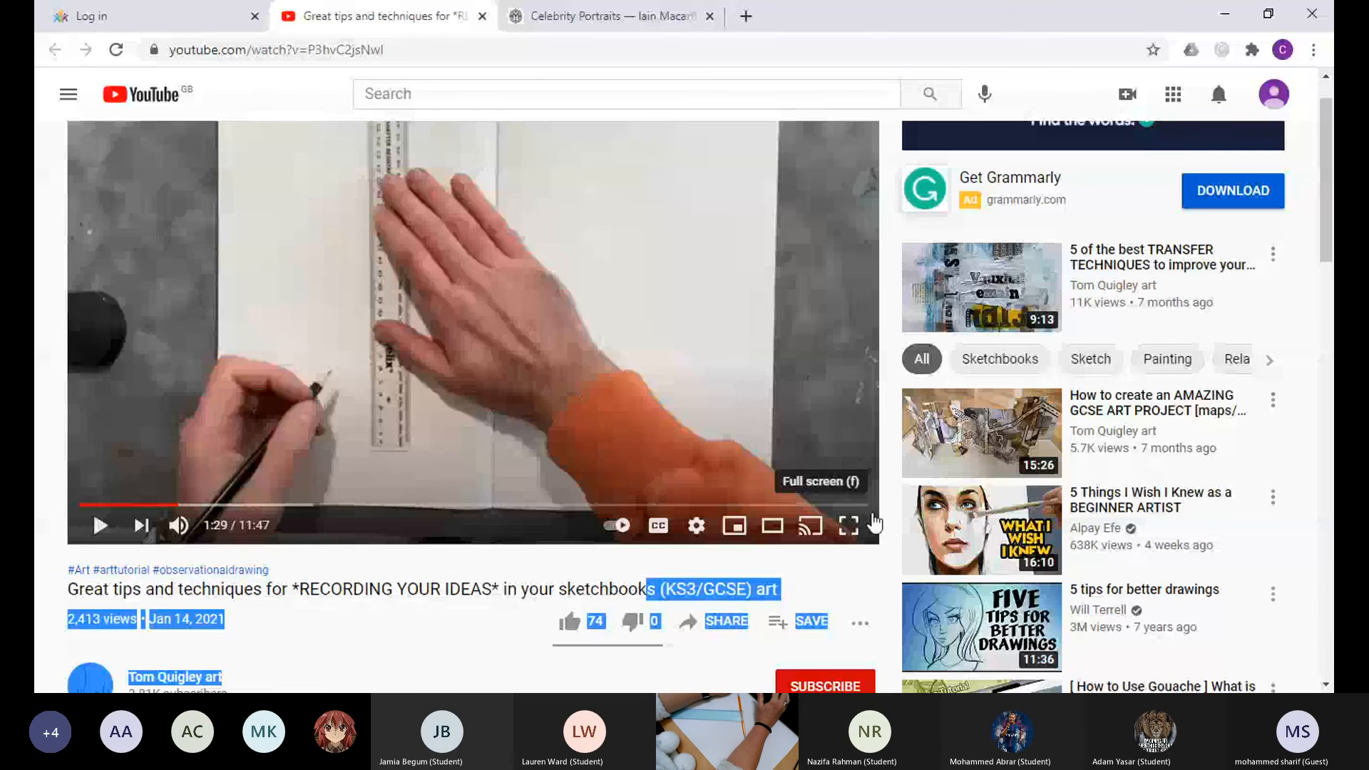
pyautogui.click(847, 526)
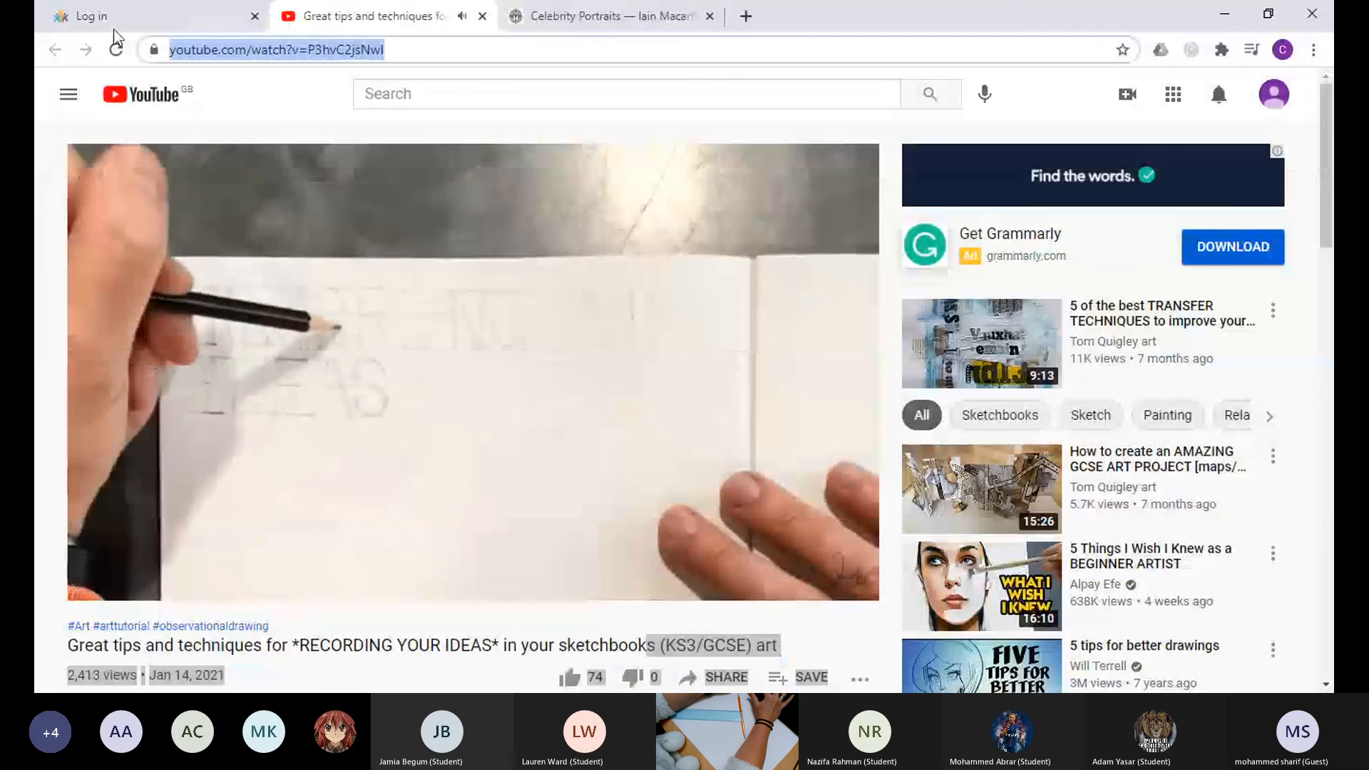
pyautogui.rightClick(275, 50)
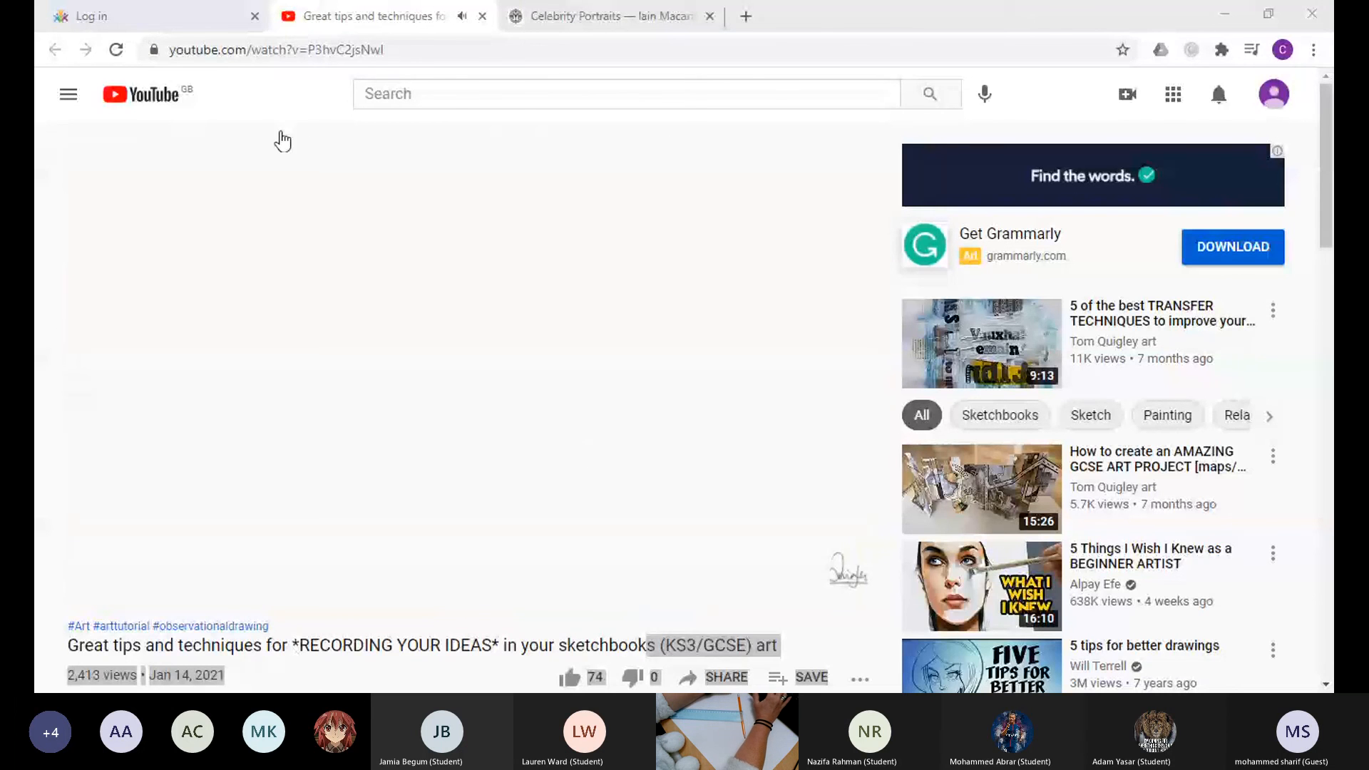
pyautogui.moveTo(547, 588)
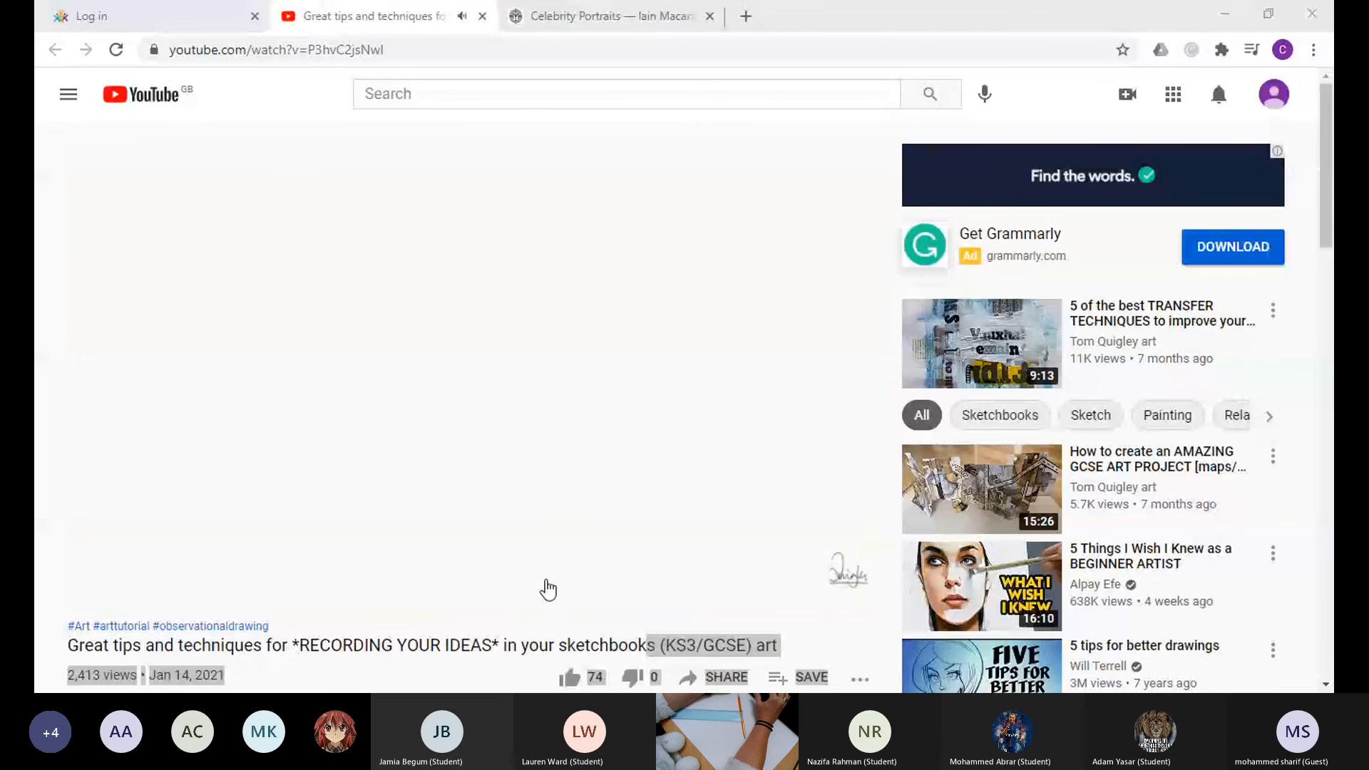
pyautogui.moveTo(637, 573)
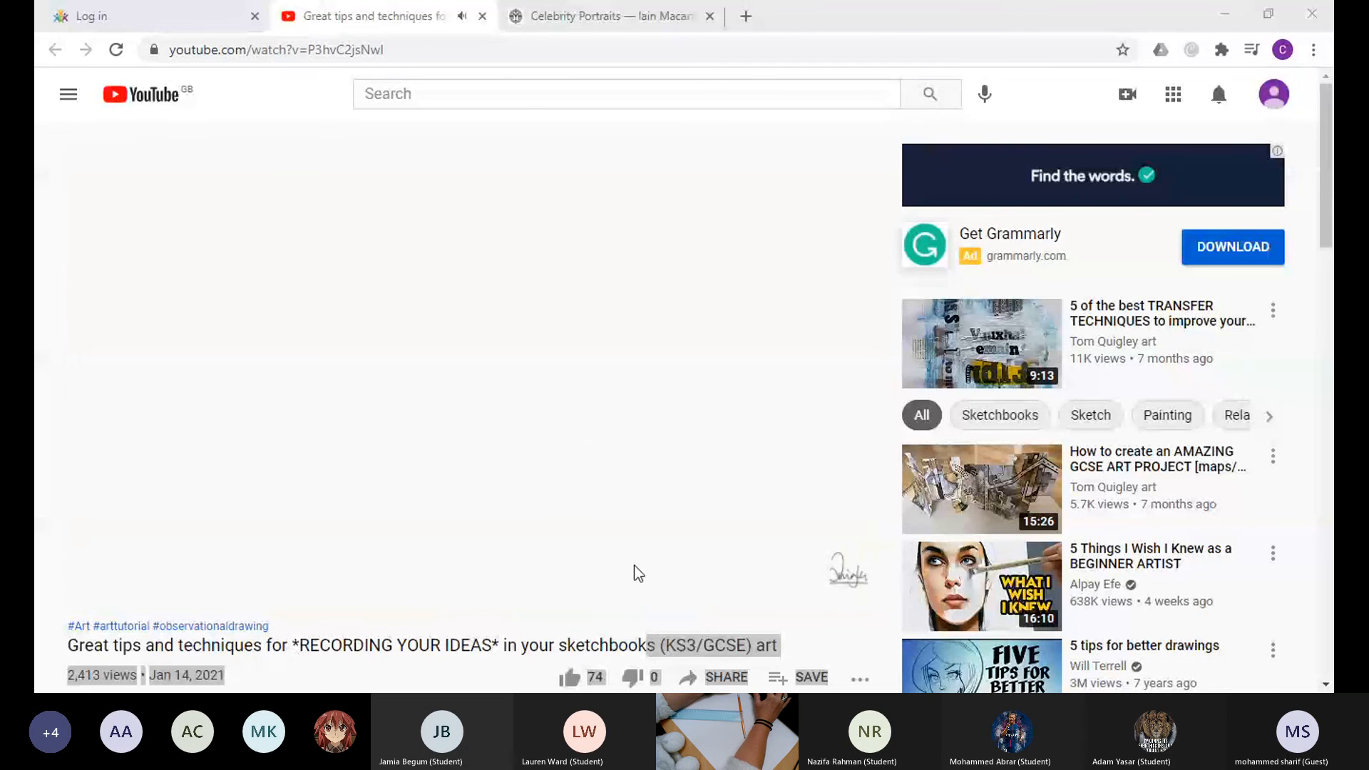
pyautogui.moveTo(543, 588)
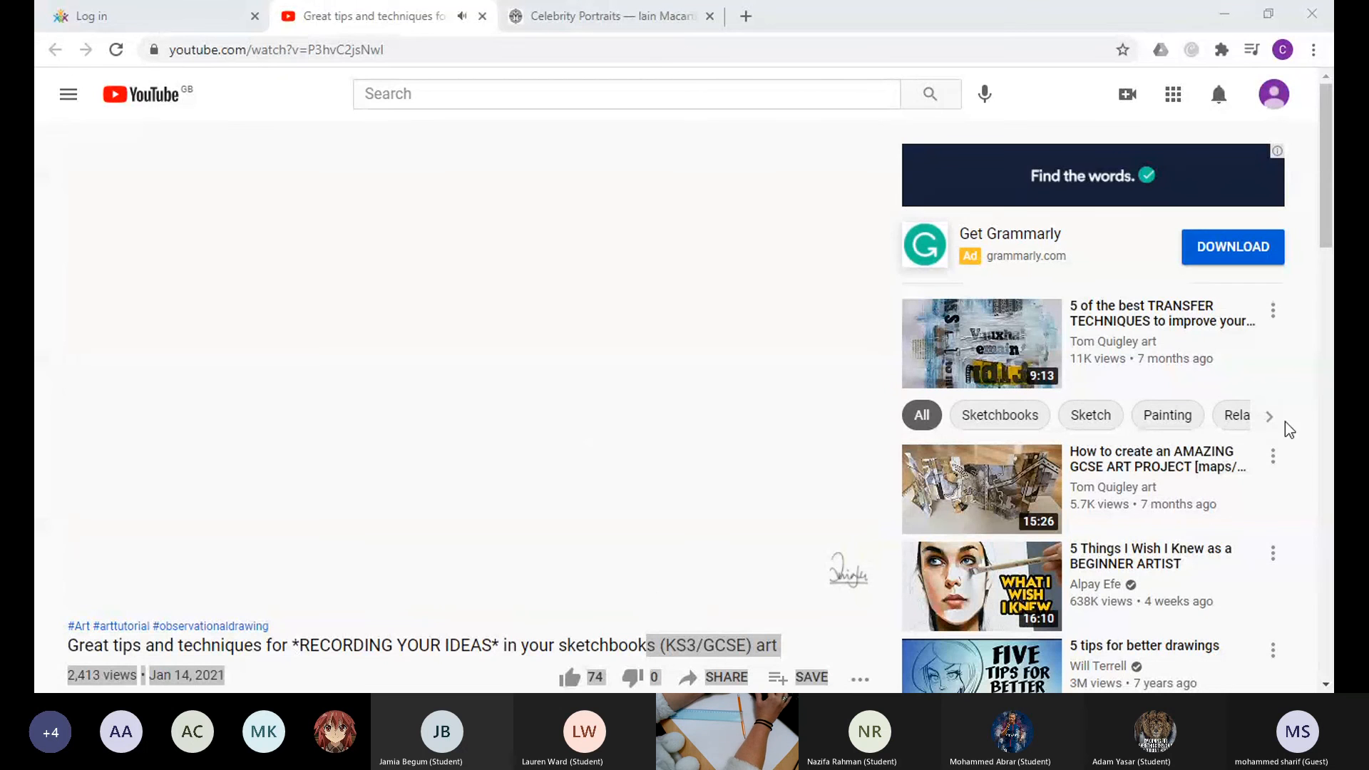
pyautogui.moveTo(1105, 523)
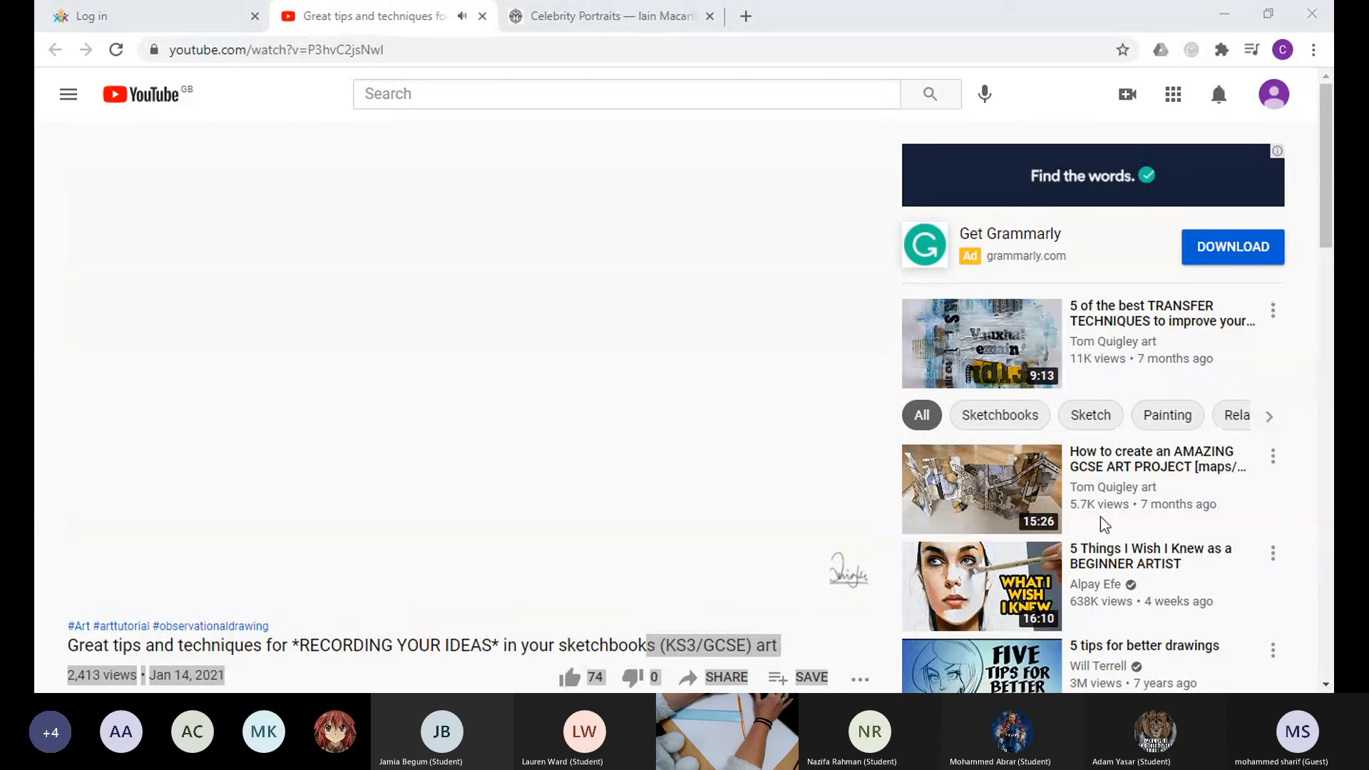
pyautogui.moveTo(814, 574)
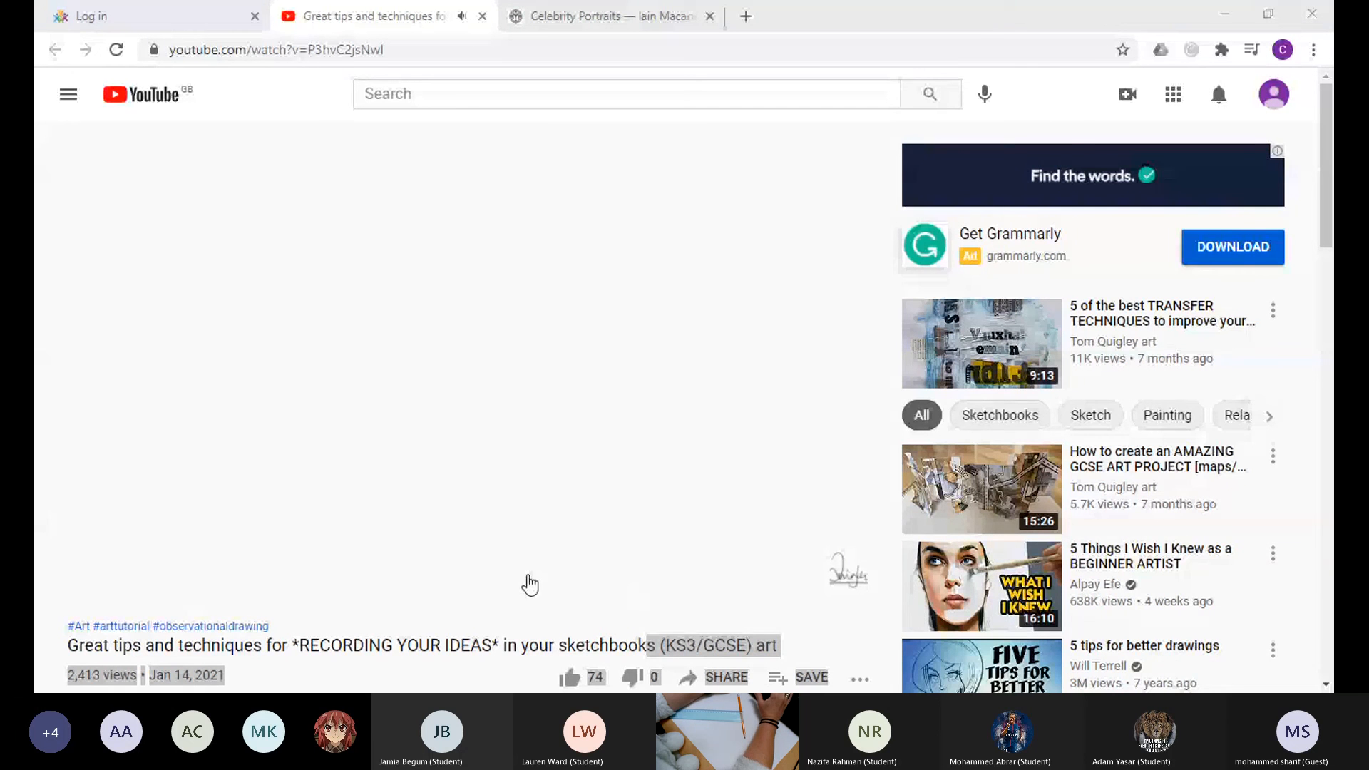
pyautogui.moveTo(519, 542)
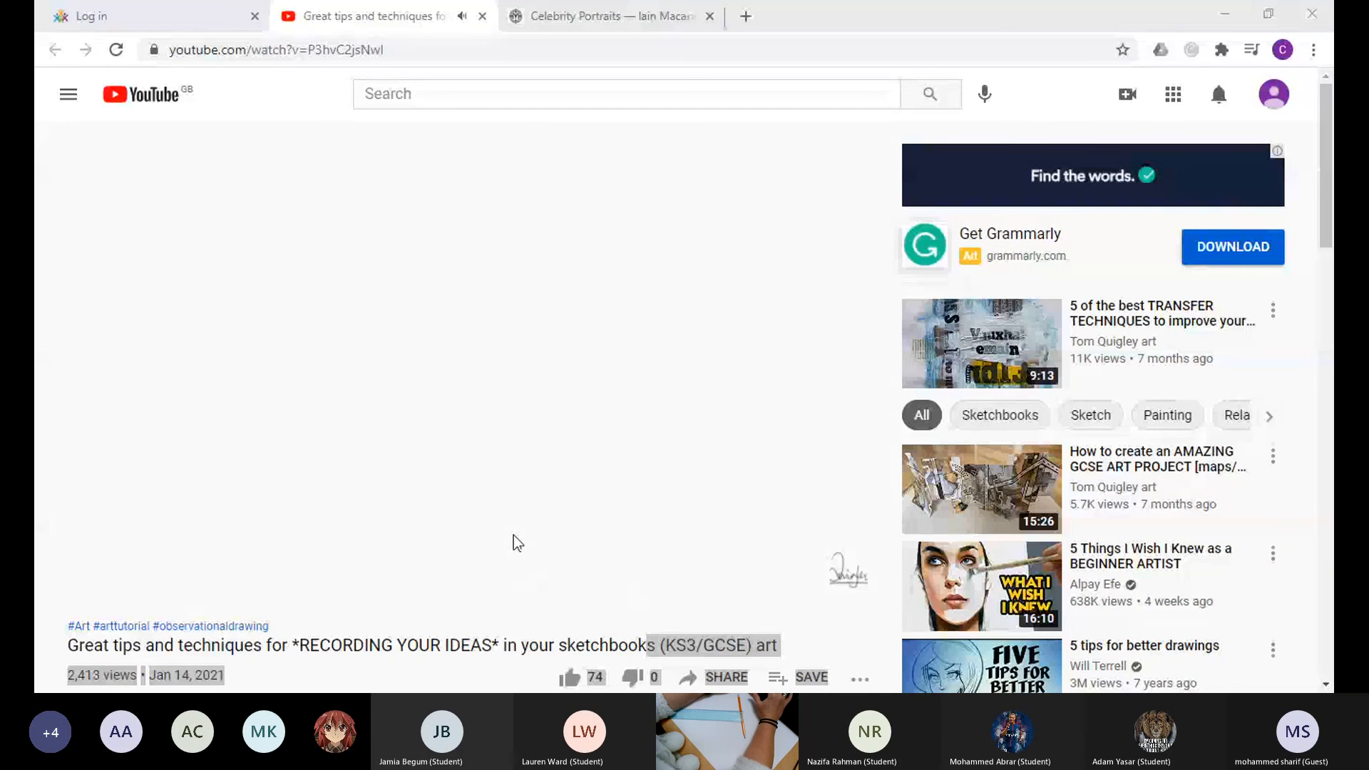
pyautogui.moveTo(560, 609)
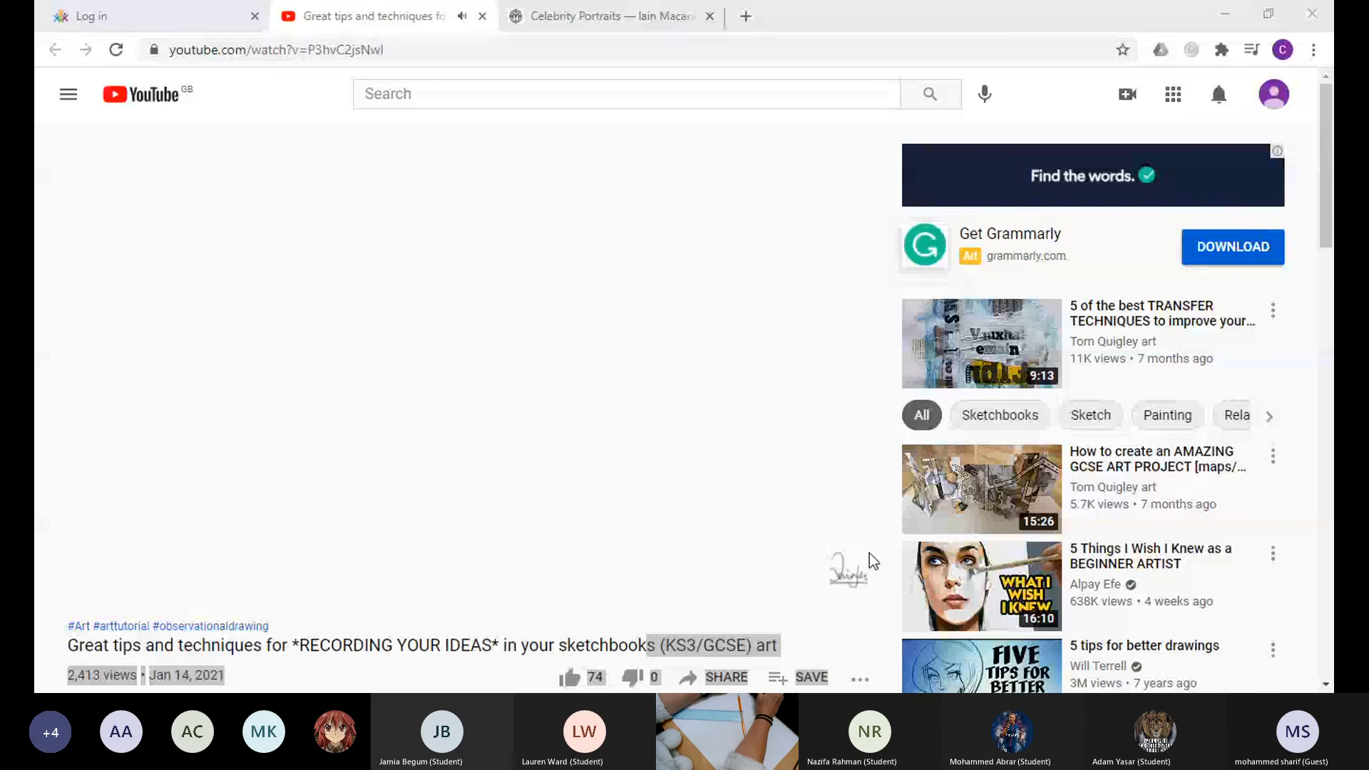
pyautogui.moveTo(1067, 560)
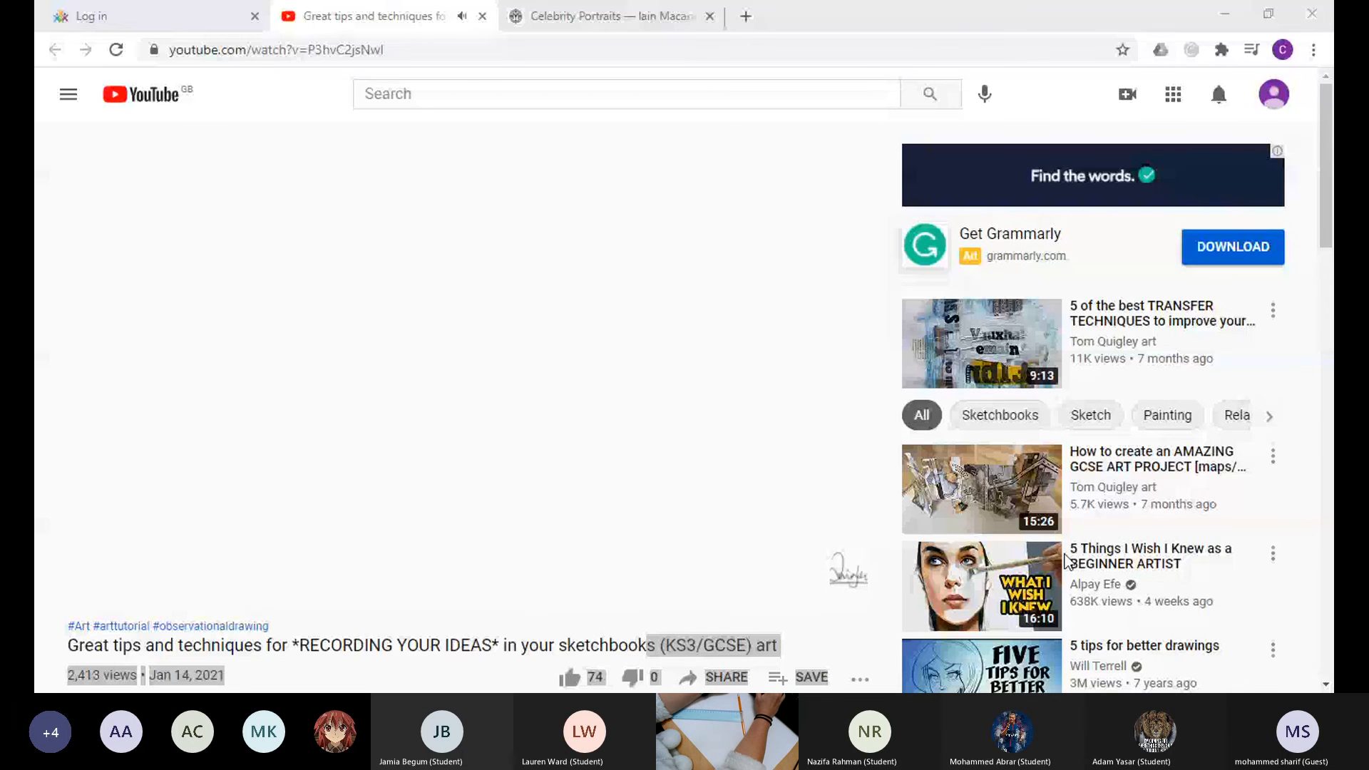
pyautogui.moveTo(1230, 481)
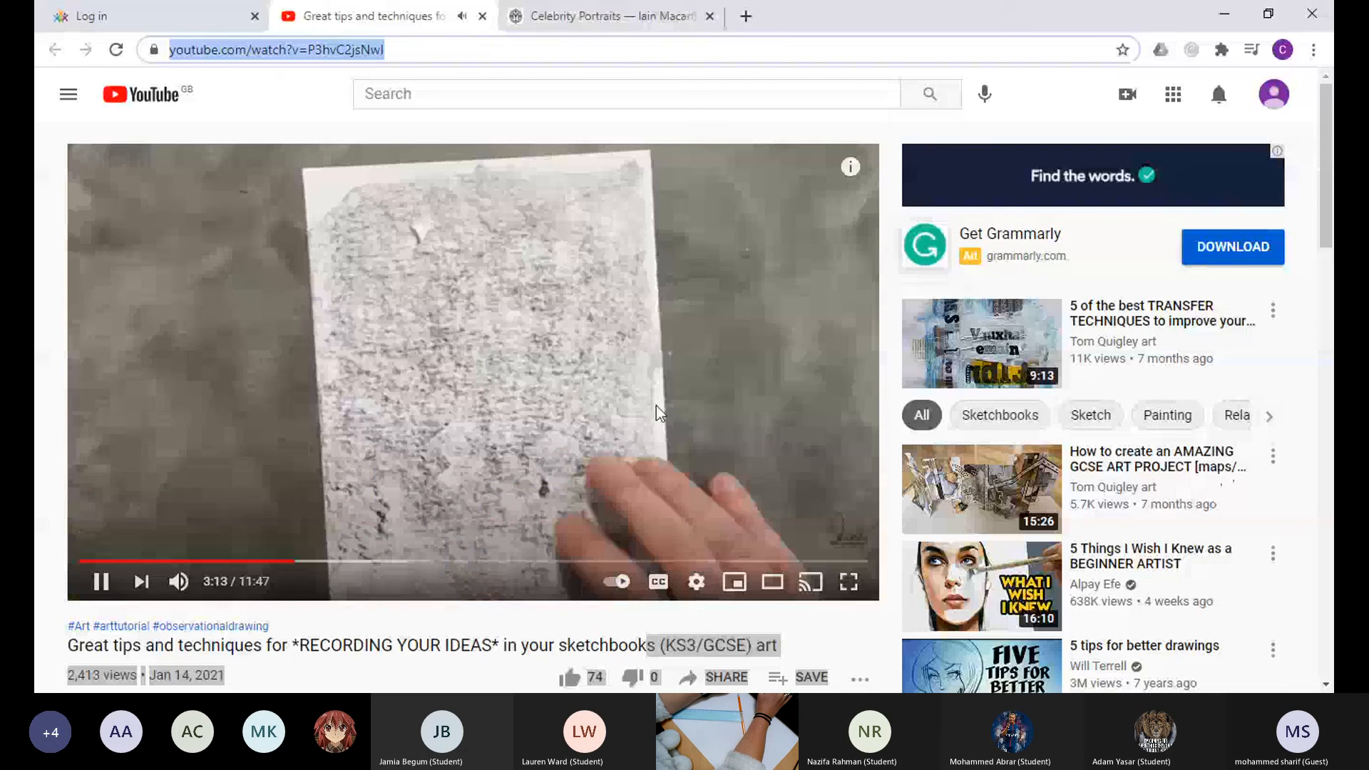
pyautogui.moveTo(847, 582)
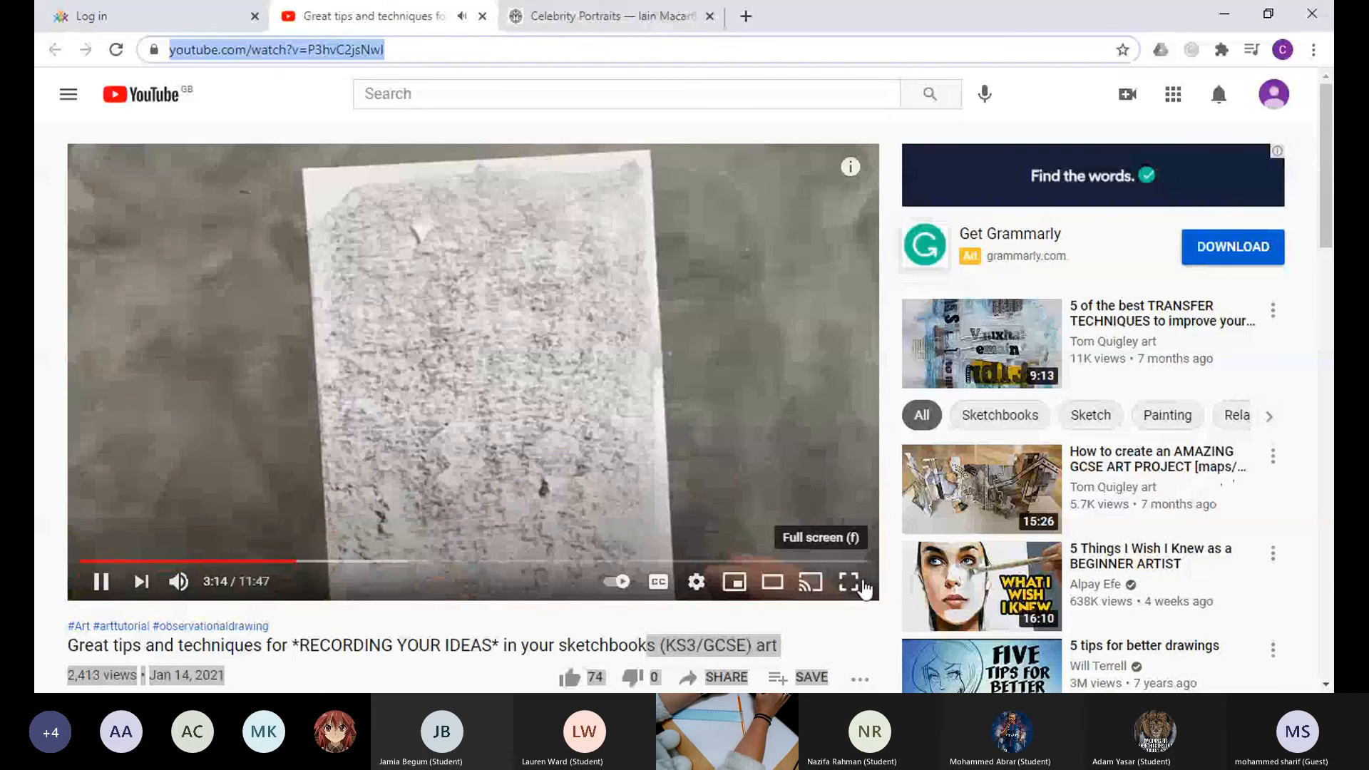
# - Make the YouTube sketchbook tips video full screen
pyautogui.click(850, 582)
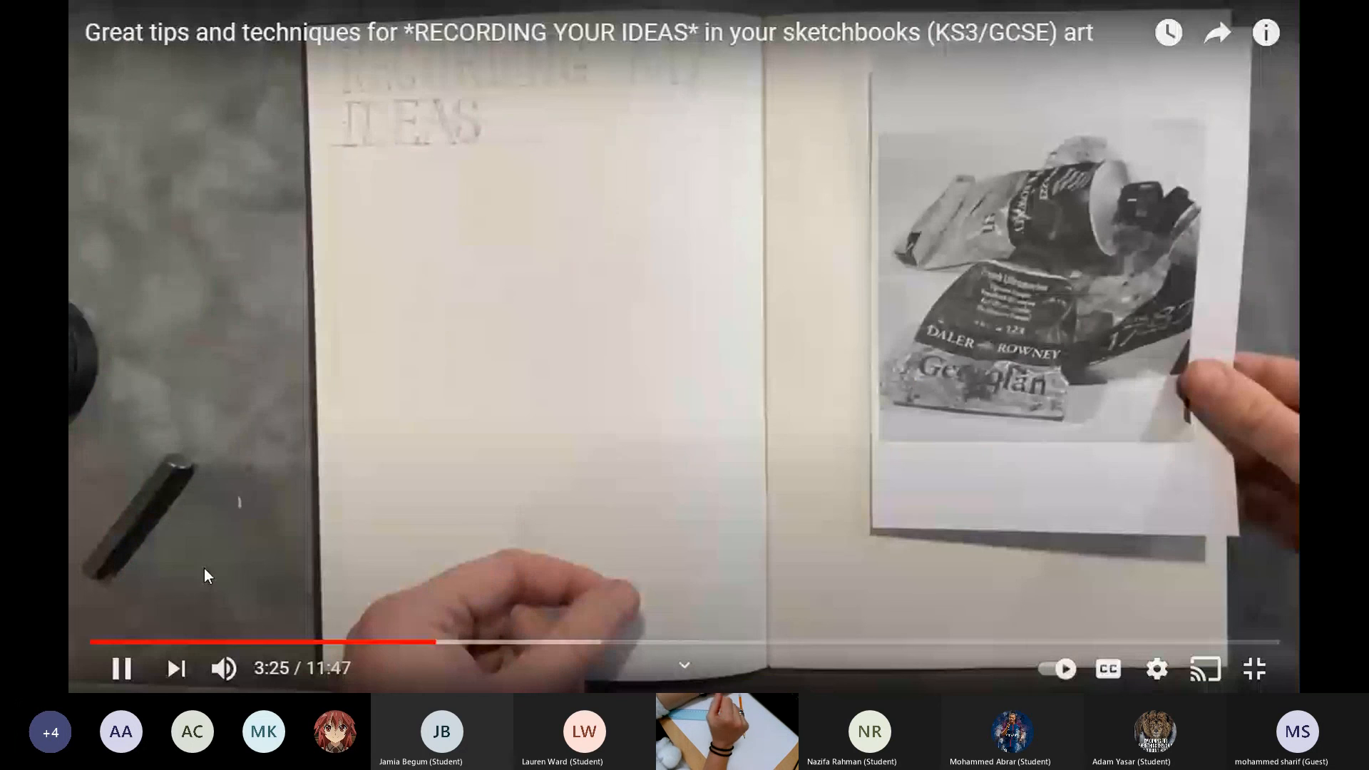
pyautogui.moveTo(224, 667)
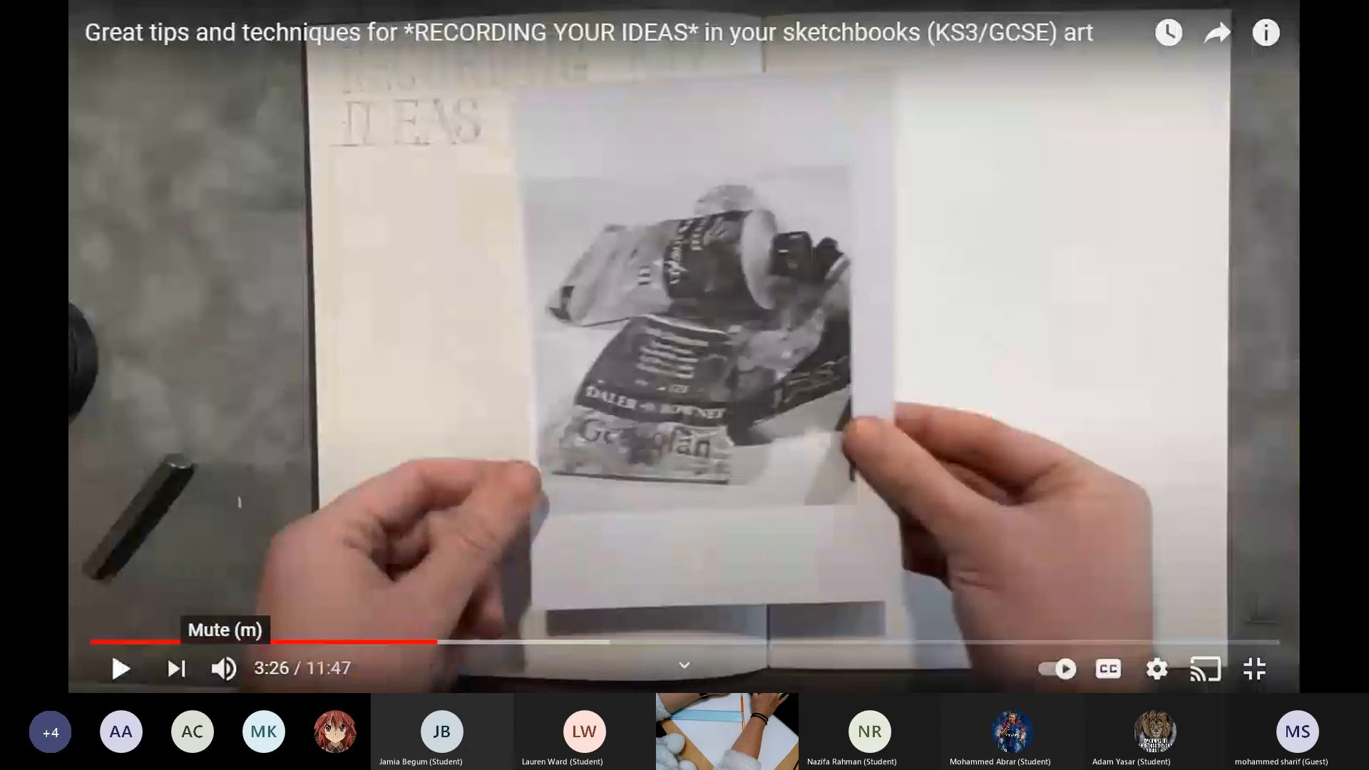